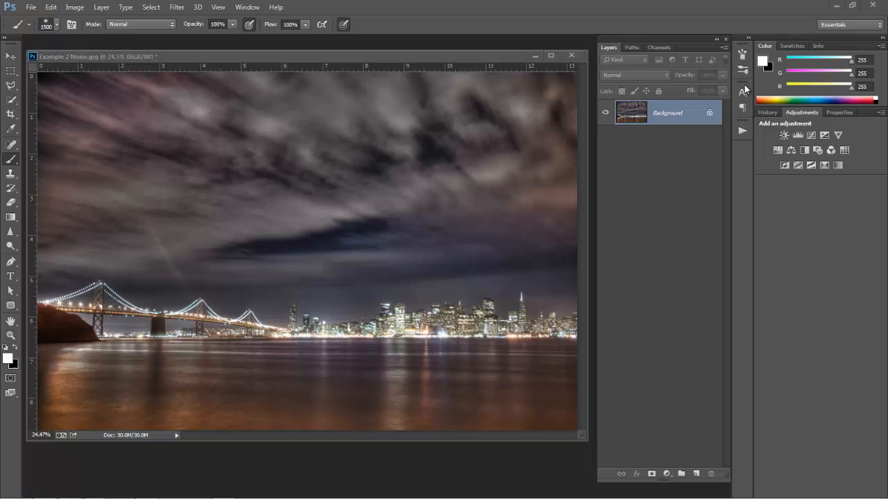
mouse_move(691, 81)
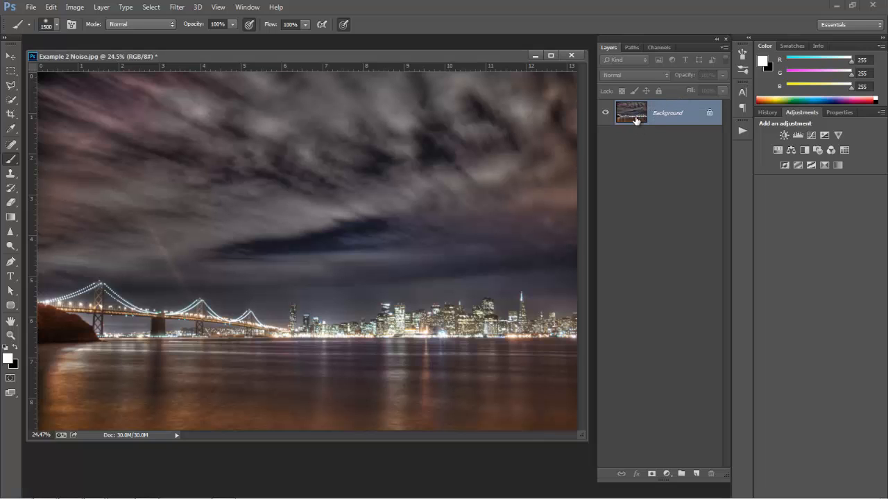
mouse_move(687, 172)
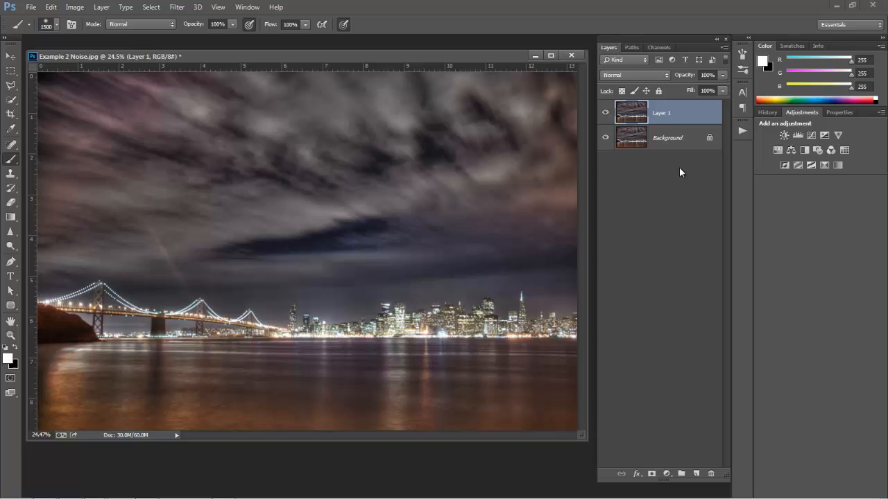
mouse_move(592, 143)
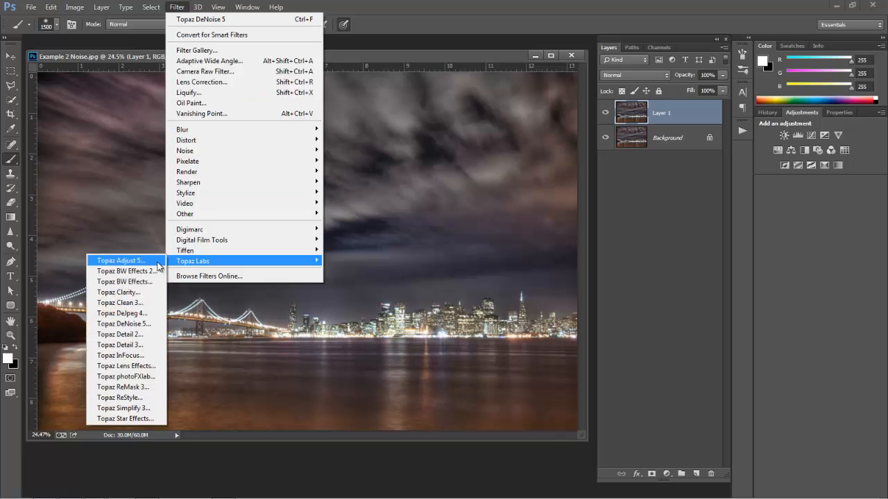
mouse_move(123, 325)
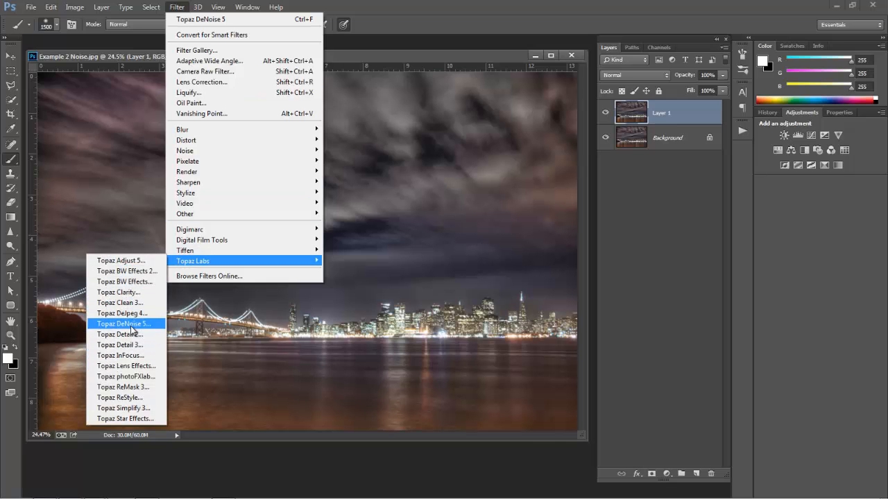
Step: Launch DeNoise 5 on the duplicate layer, compare JPEG strong and moderate, and apply JPEG - strongest
click(122, 324)
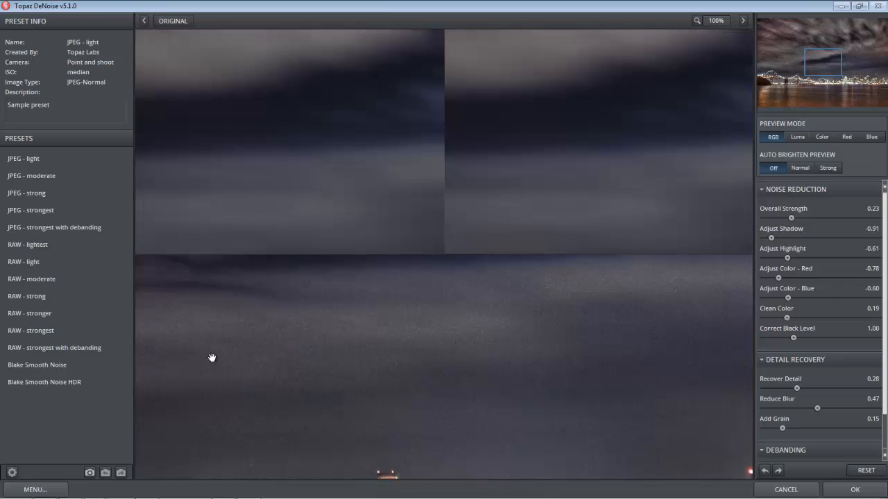
click(26, 192)
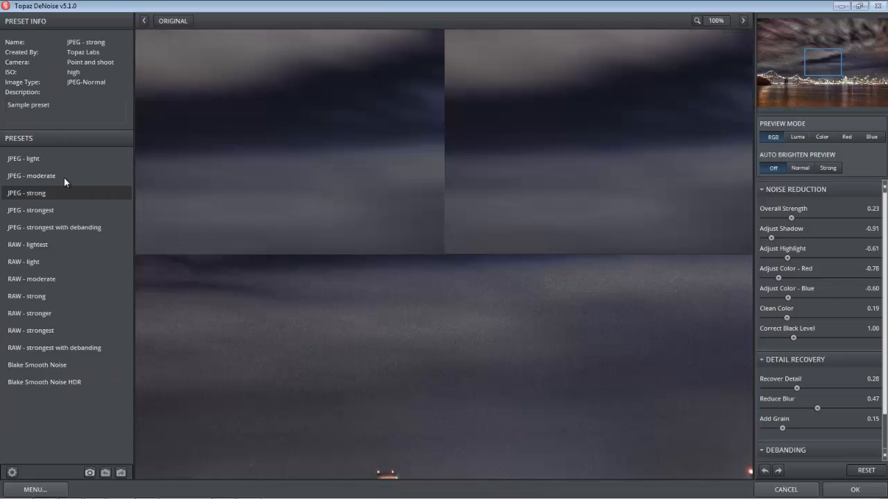
click(31, 175)
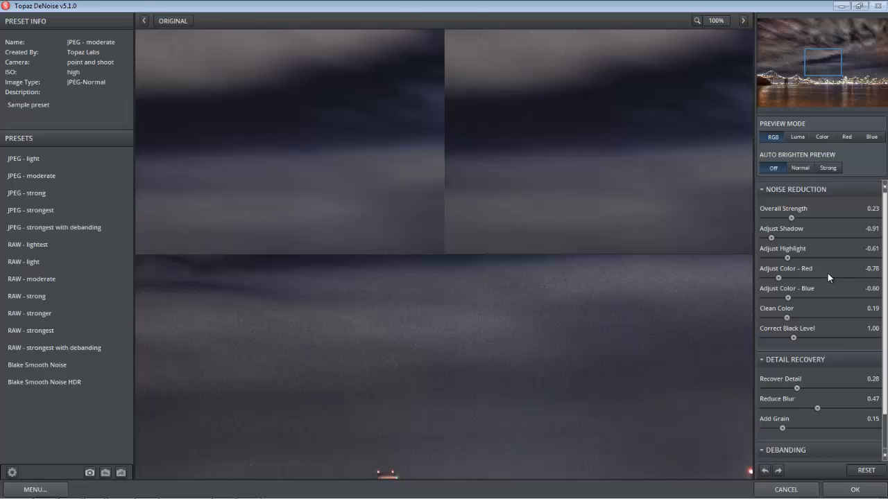
mouse_move(788, 247)
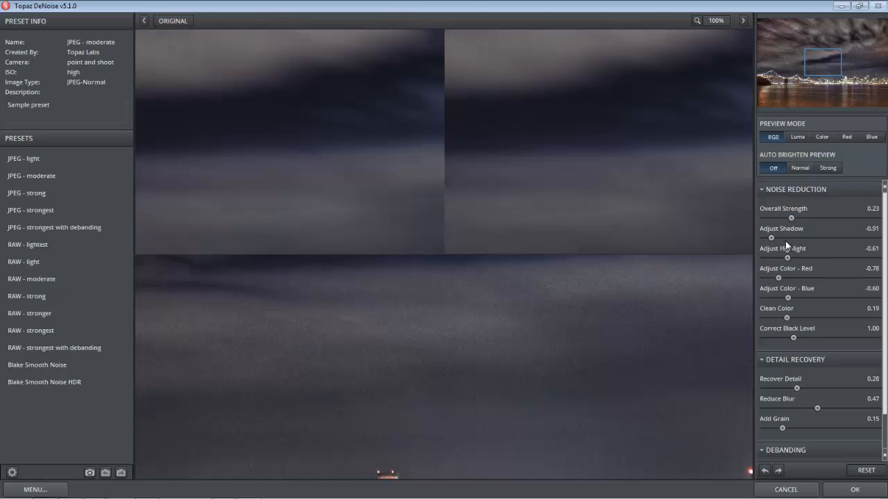
click(30, 211)
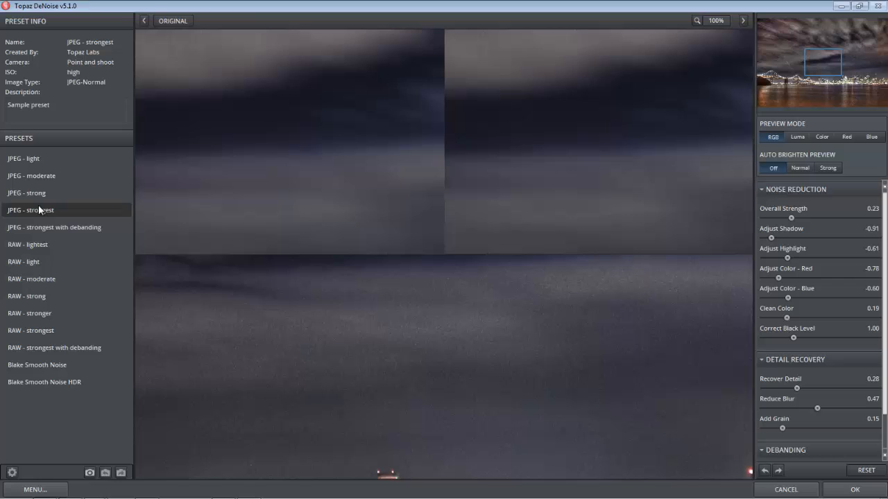
mouse_move(584, 128)
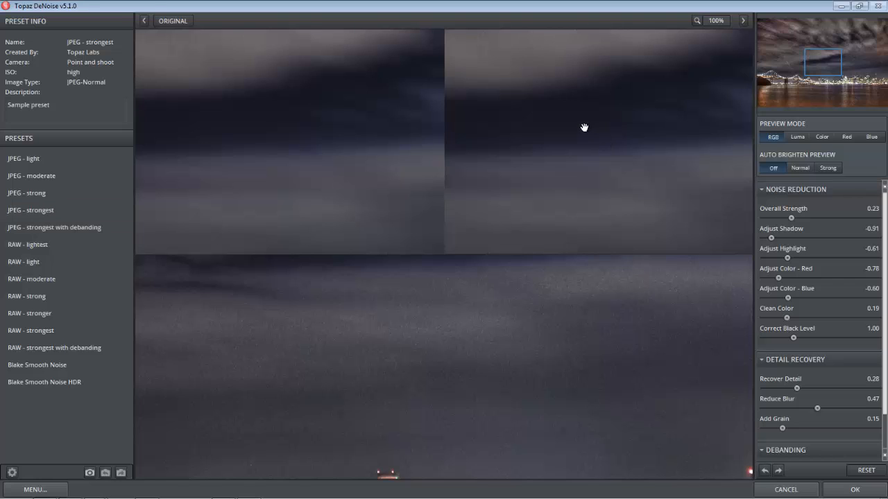
mouse_move(35, 211)
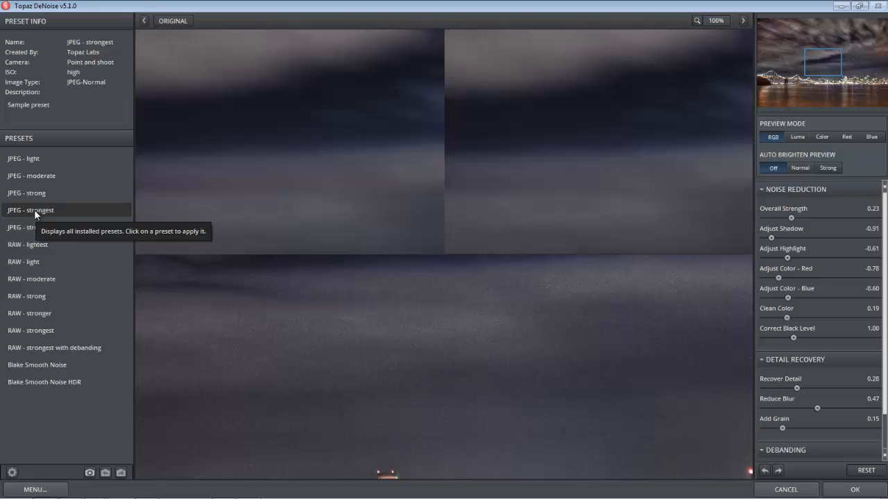
mouse_move(61, 219)
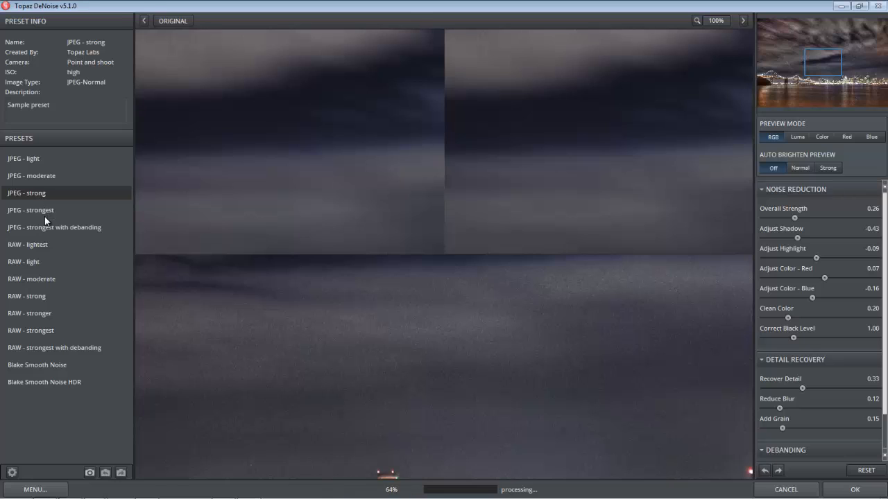
click(31, 211)
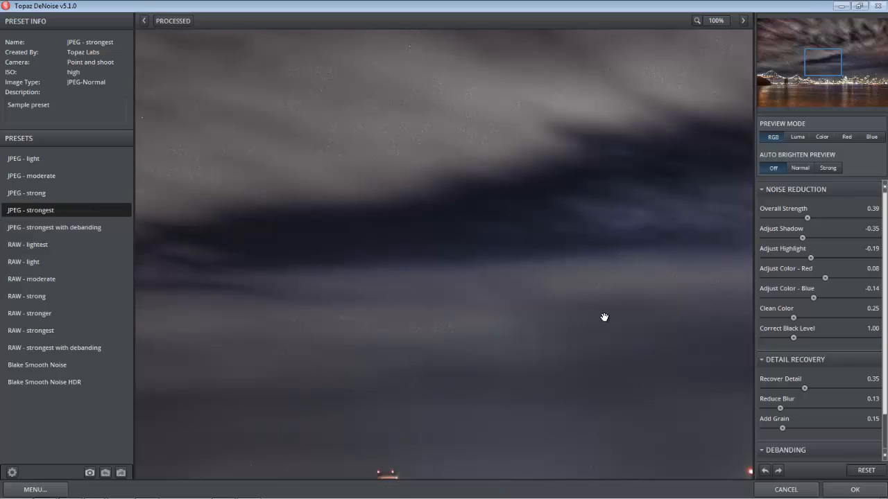
Step: Pan the preview to show the bridge and skyline for comparison
drag(604, 317, 540, 236)
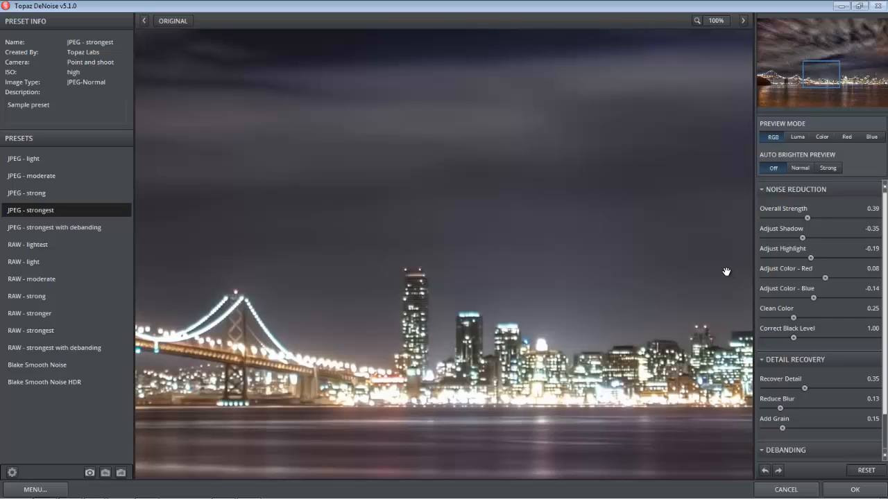
mouse_move(788, 205)
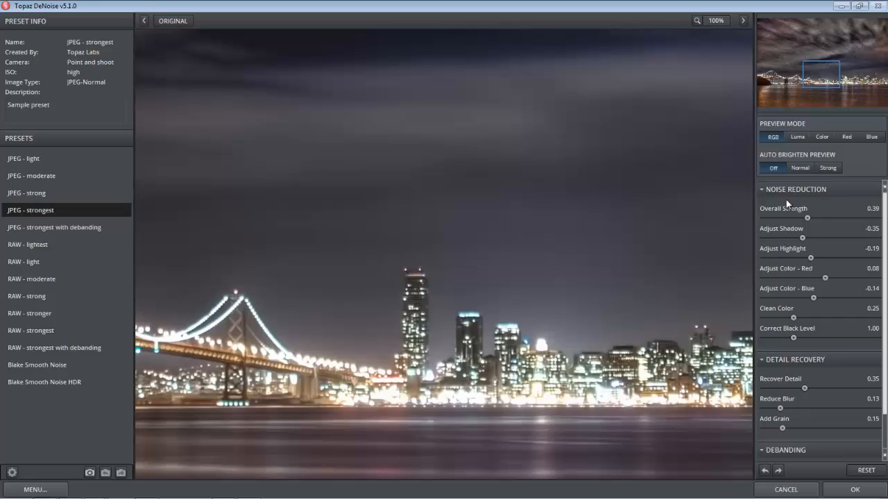
mouse_move(807, 220)
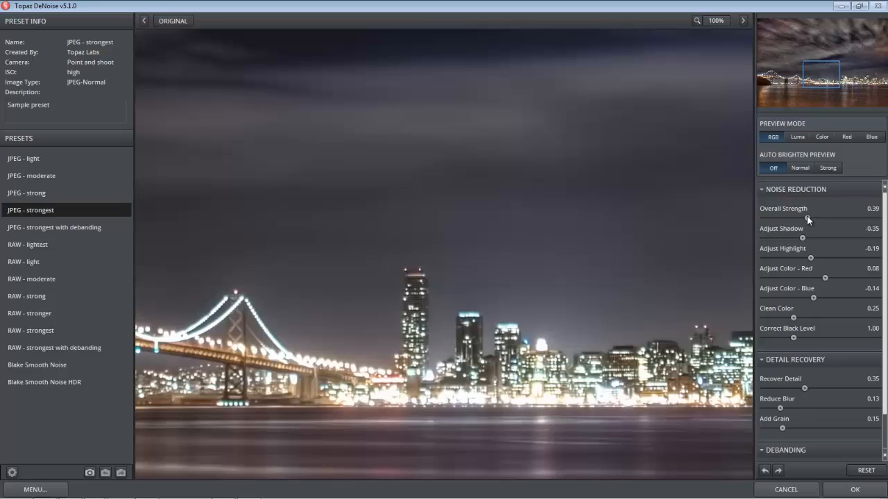
mouse_move(760, 229)
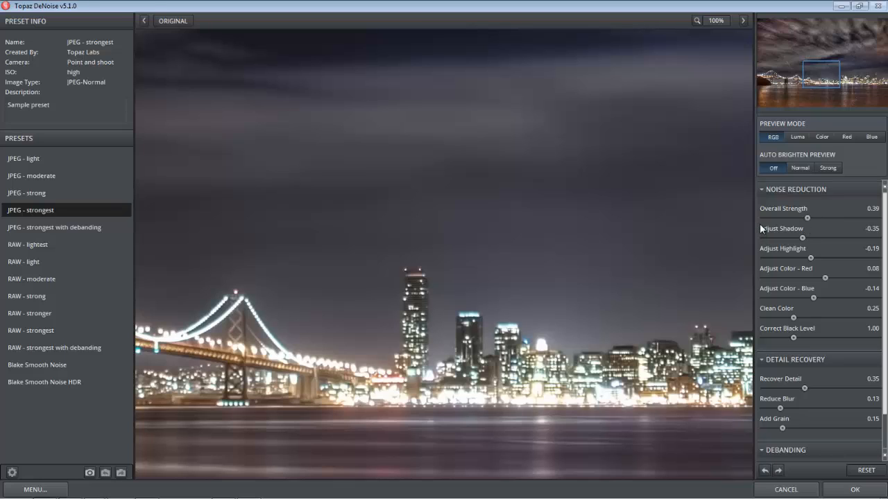
mouse_move(780, 216)
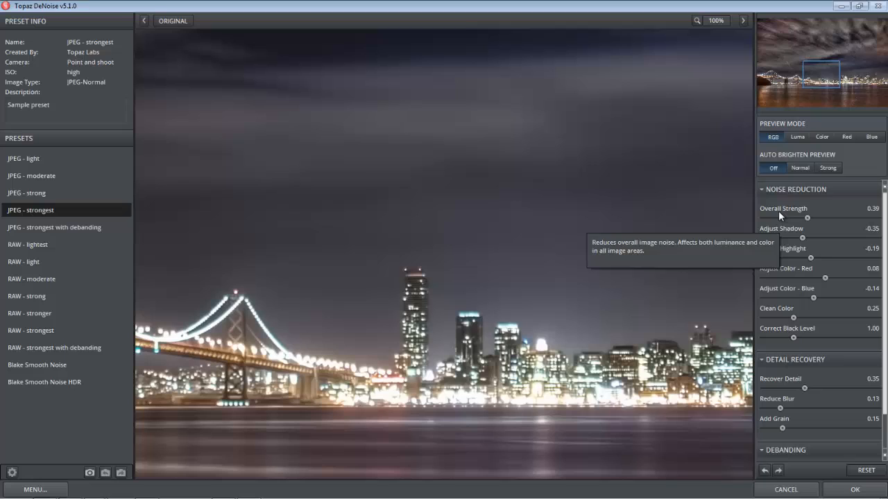
mouse_move(774, 236)
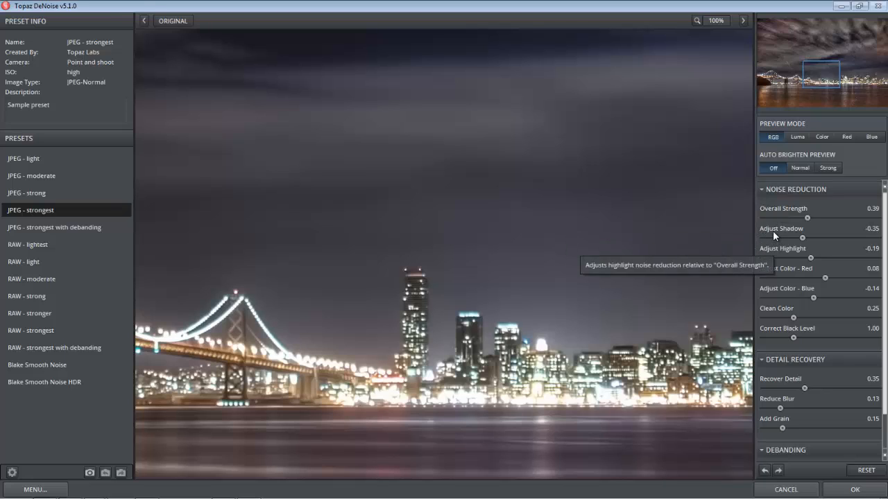
mouse_move(803, 287)
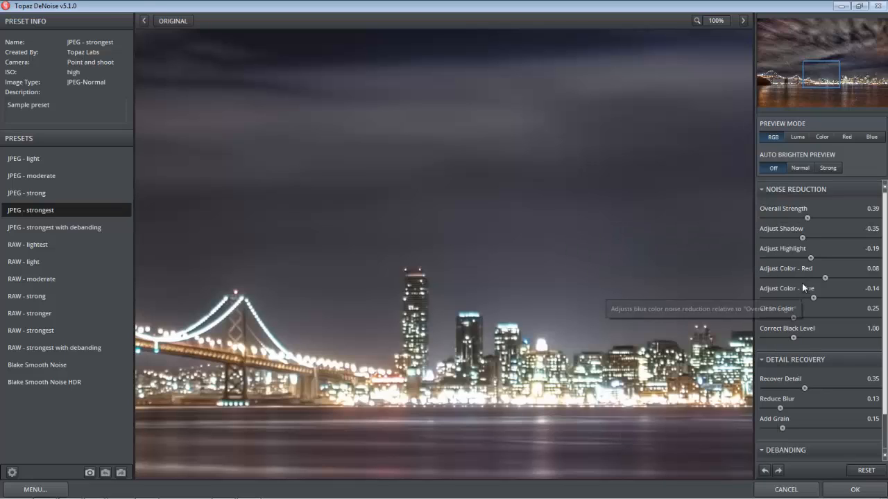
mouse_move(810, 250)
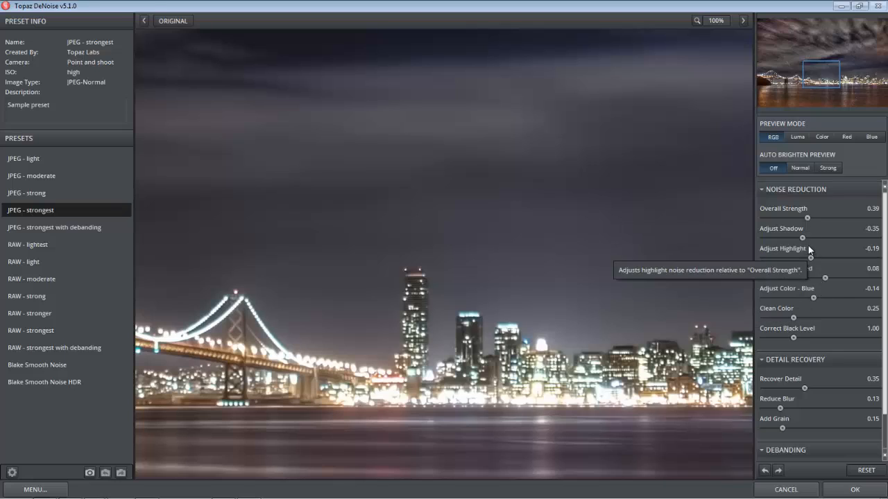
mouse_move(638, 266)
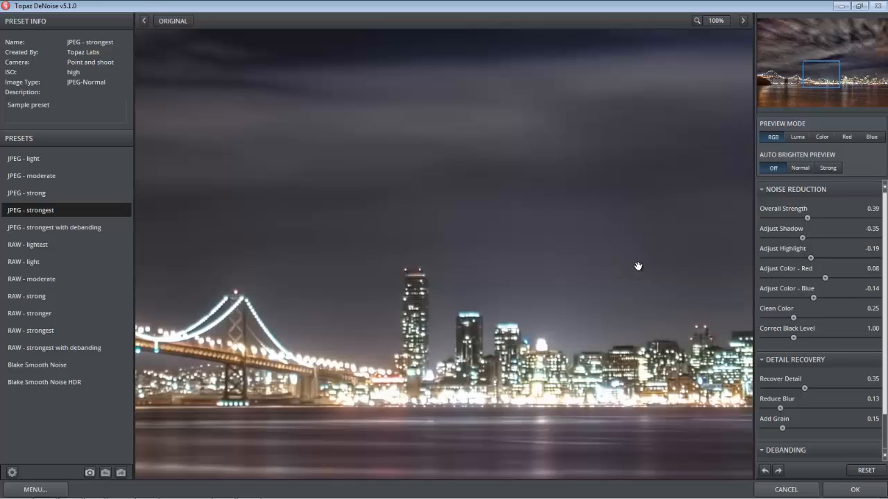
mouse_move(784, 233)
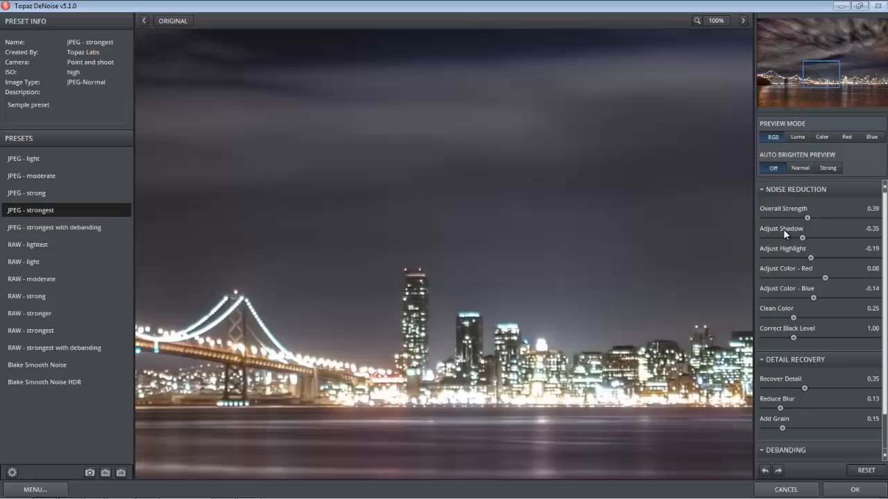
mouse_move(785, 258)
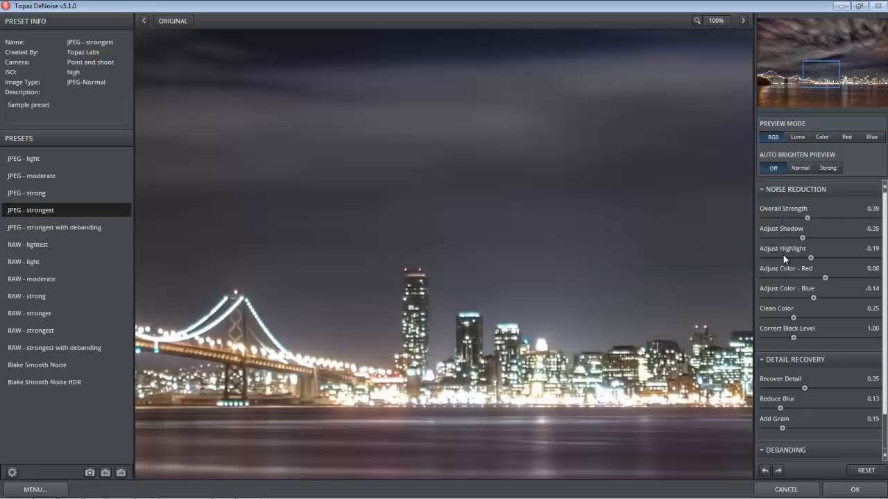
mouse_move(788, 229)
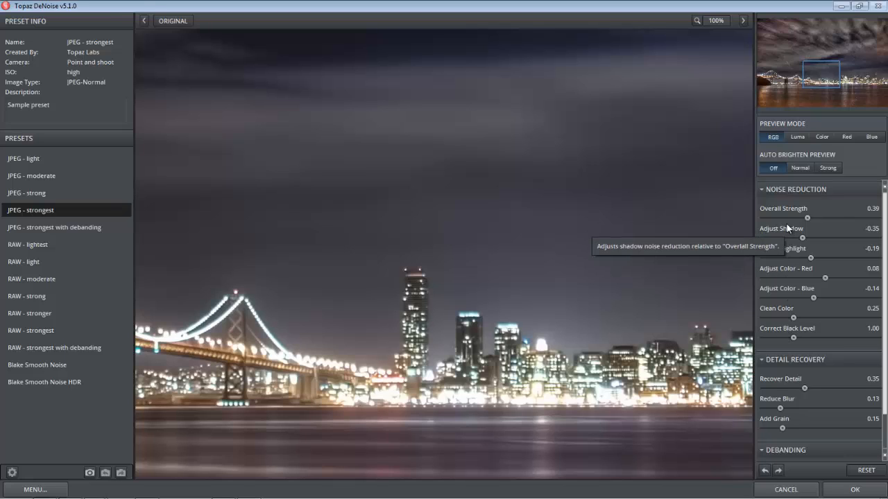
mouse_move(818, 241)
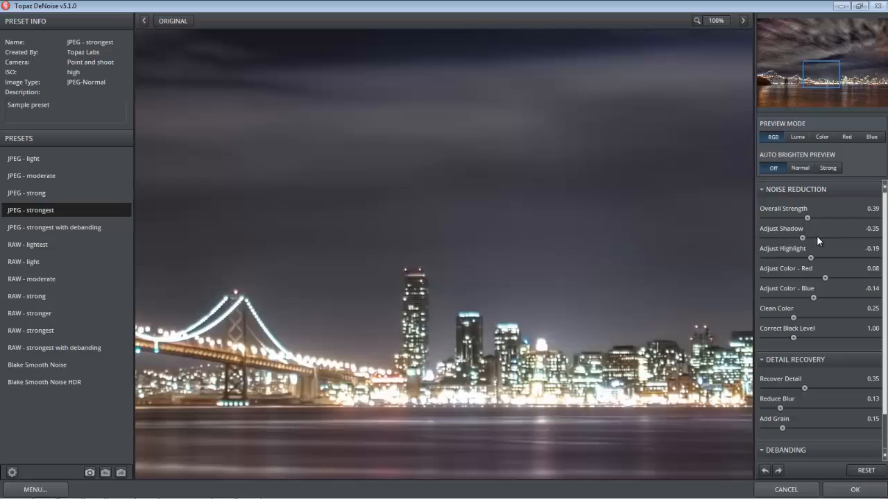
mouse_move(788, 236)
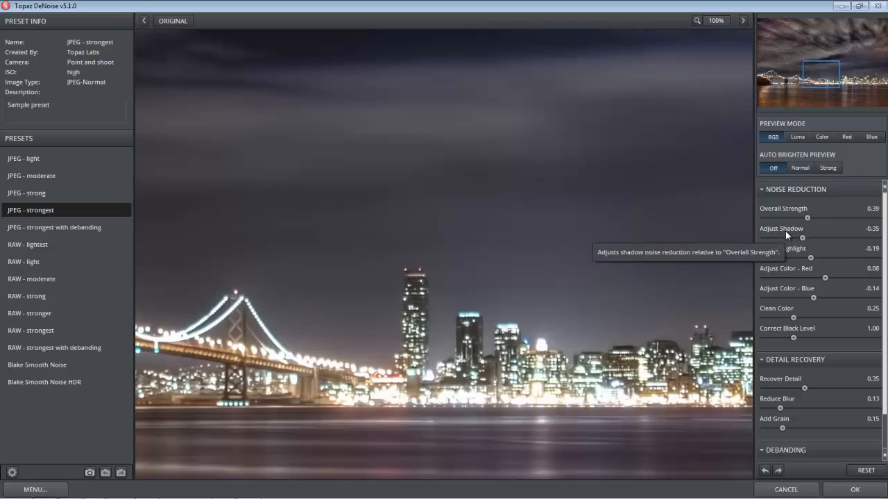
mouse_move(772, 235)
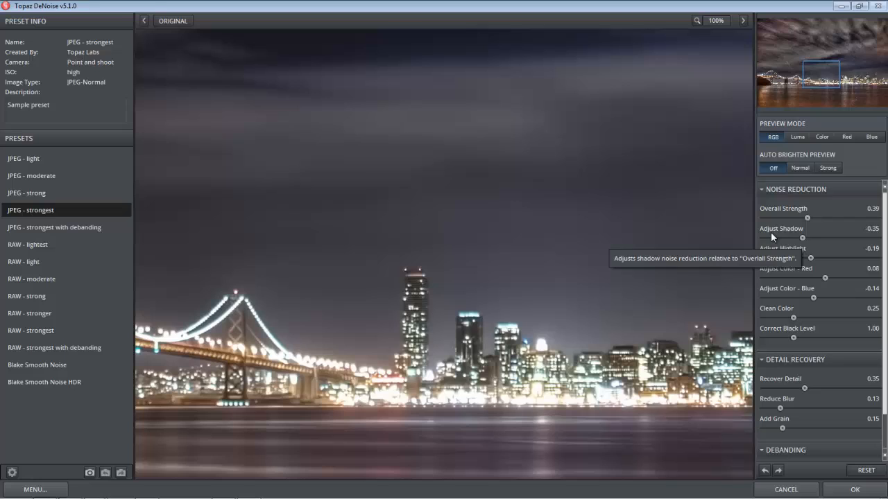
Step: Lower Adjust Shadow to -0.76 and Adjust Highlight to -0.54
drag(802, 239, 785, 238)
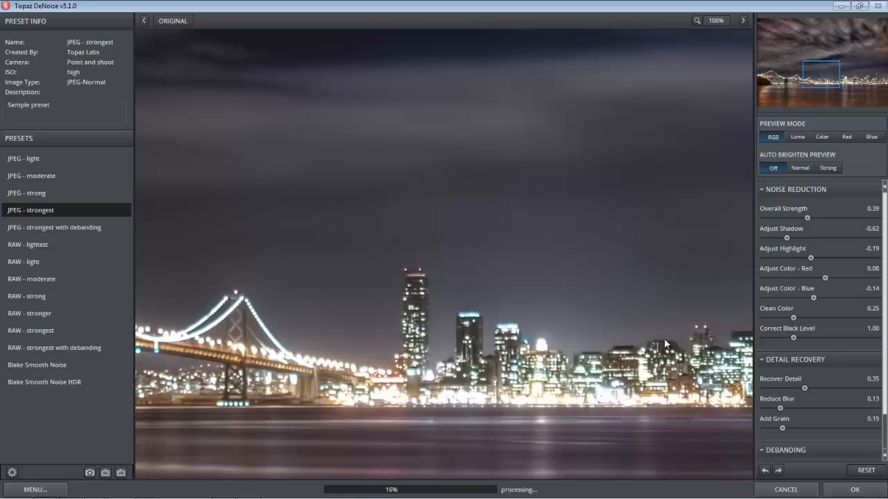
mouse_move(635, 344)
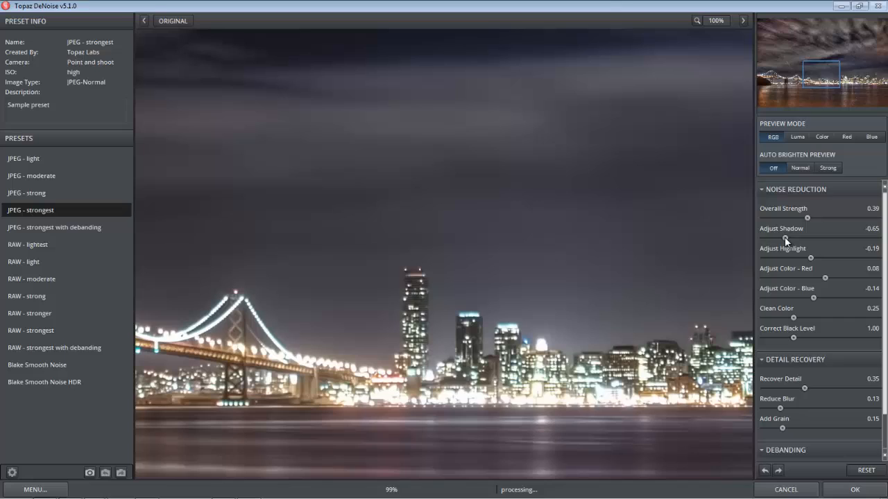
drag(806, 236, 798, 236)
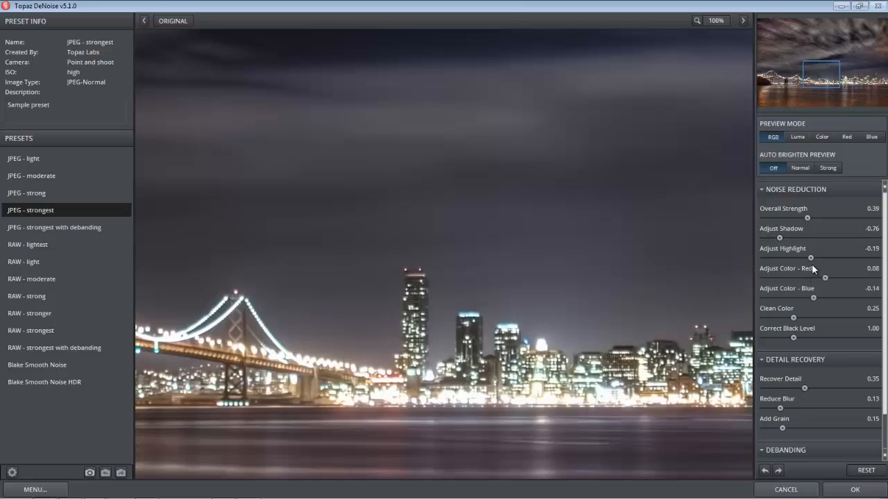
drag(810, 258, 791, 258)
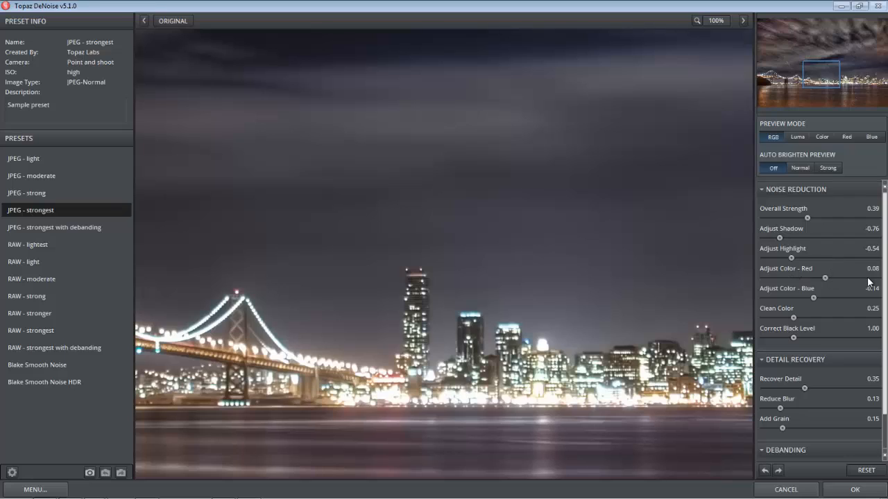
Step: Test Adjust Color - Red at maximum, then settle it at -0.74
drag(812, 278, 874, 277)
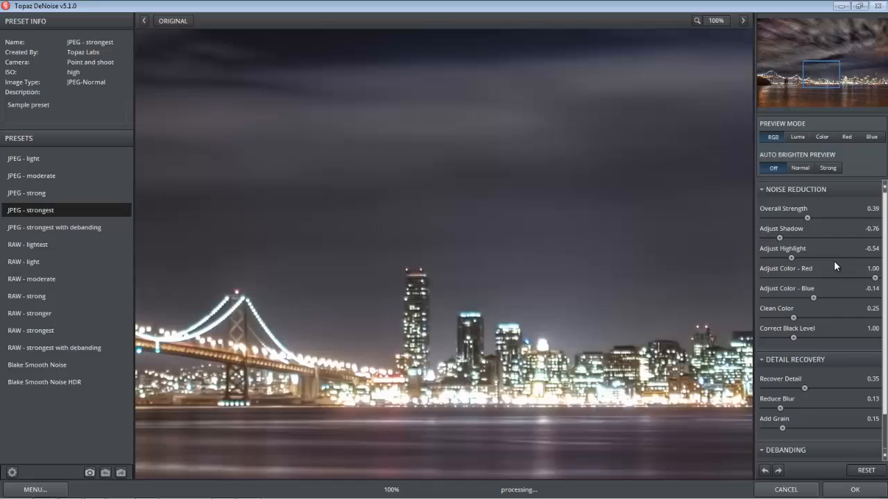
mouse_move(407, 280)
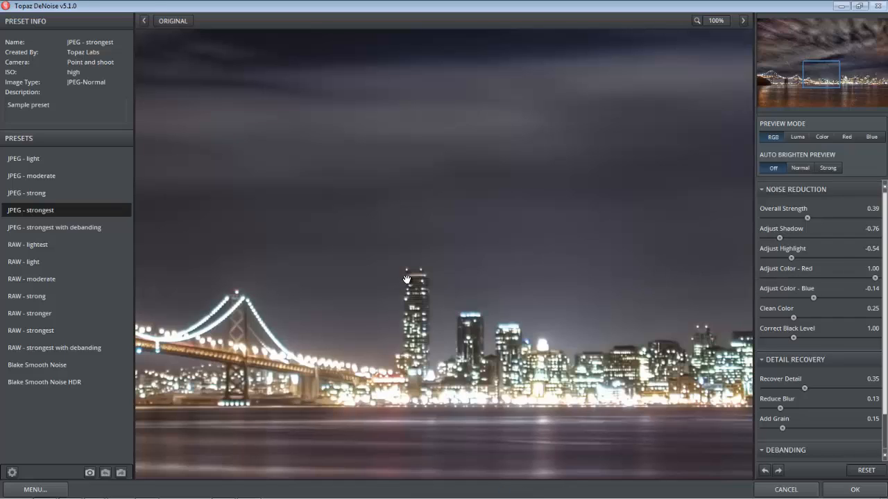
mouse_move(398, 290)
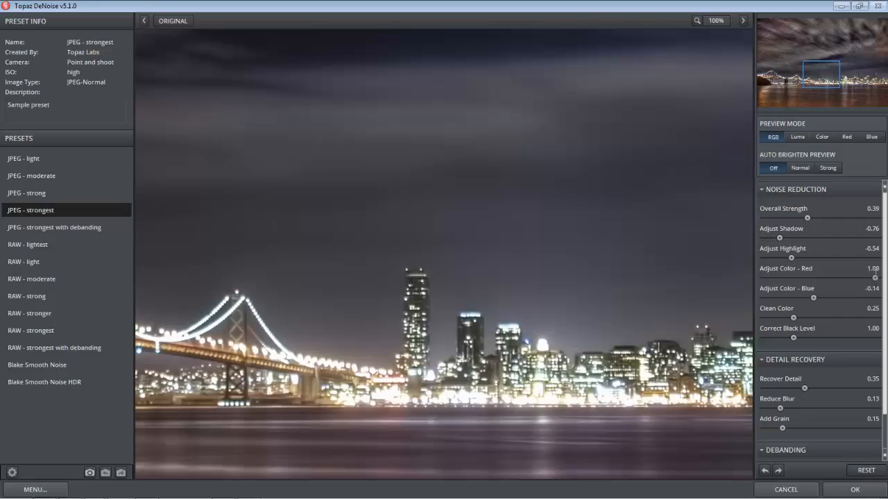
drag(883, 277, 778, 277)
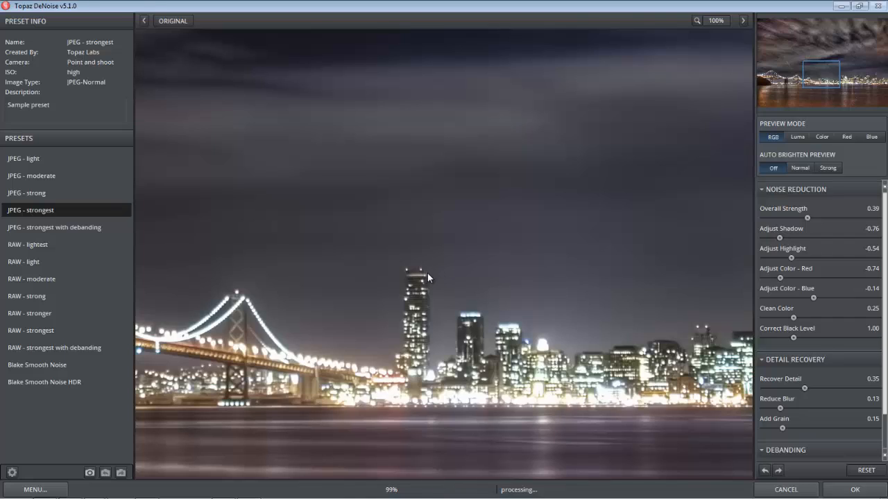
mouse_move(205, 323)
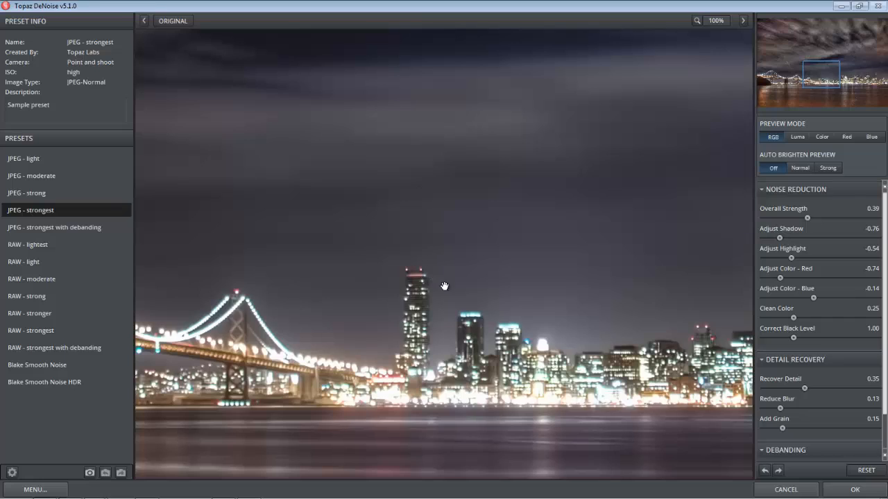
mouse_move(816, 299)
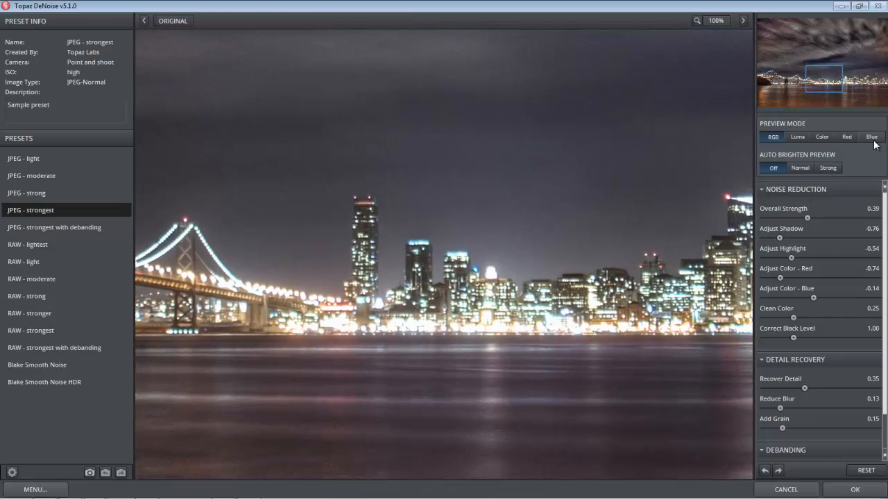
Step: Preview the blue channel and set Adjust Color - Blue to -0.72, then reposition on the skyline
click(870, 137)
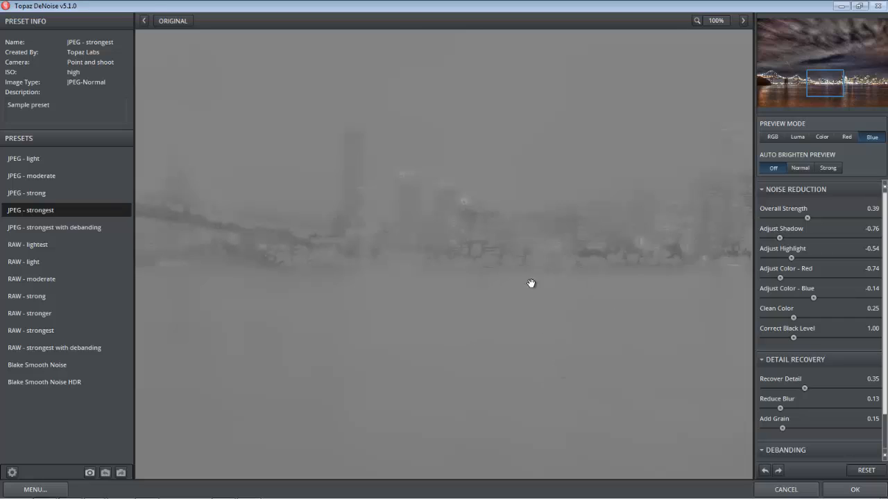
drag(812, 296, 784, 297)
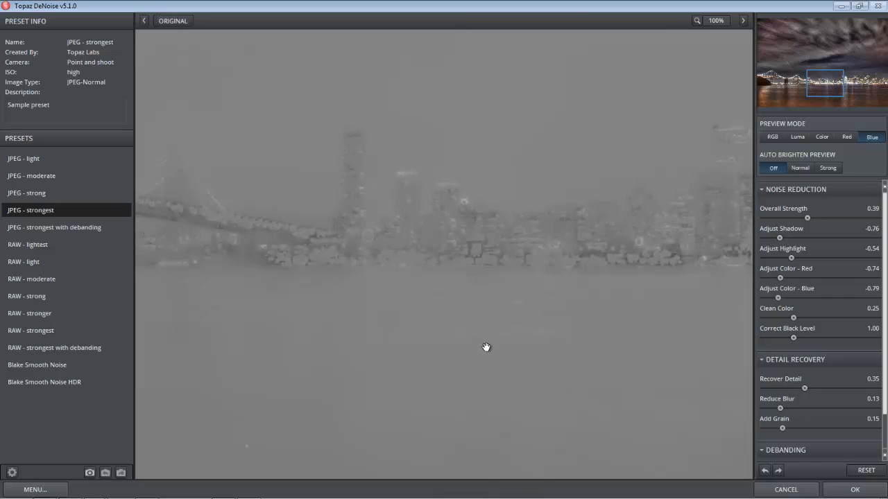
drag(779, 297, 782, 297)
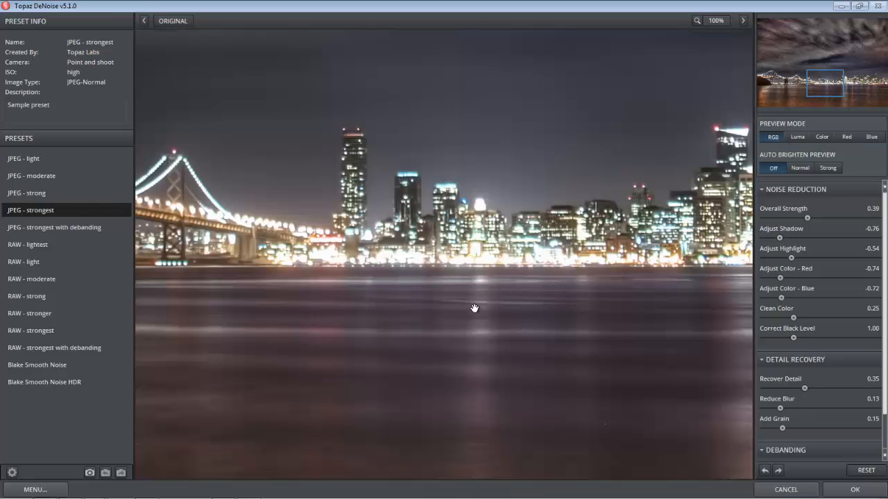
click(743, 20)
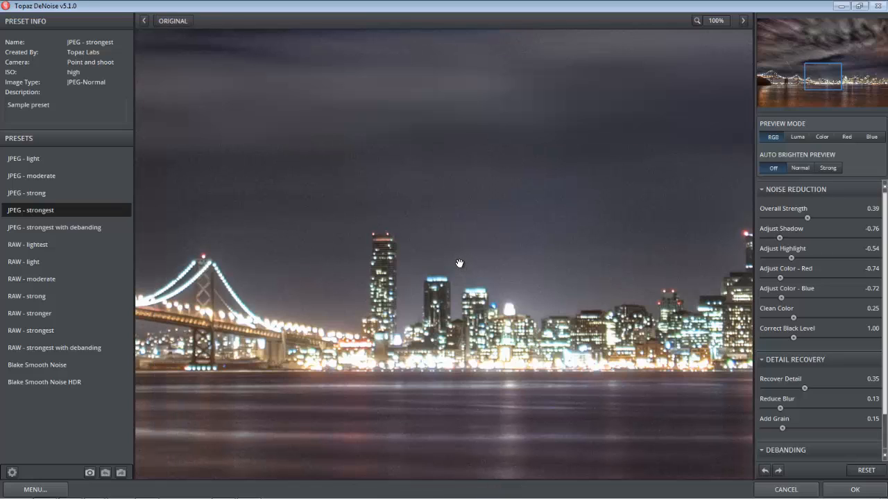
mouse_move(453, 244)
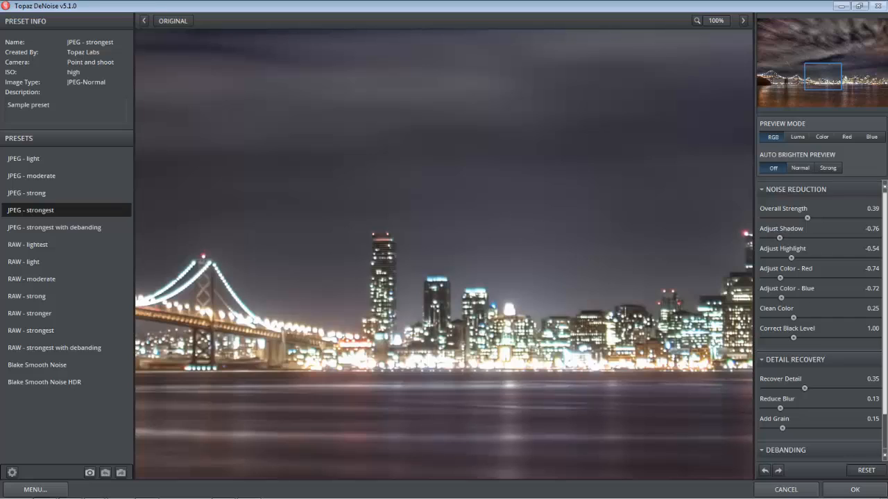
mouse_move(777, 312)
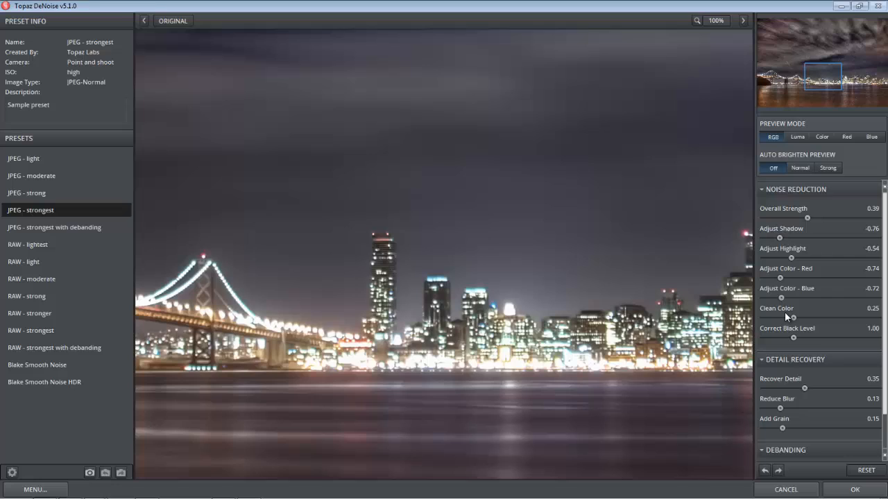
mouse_move(779, 316)
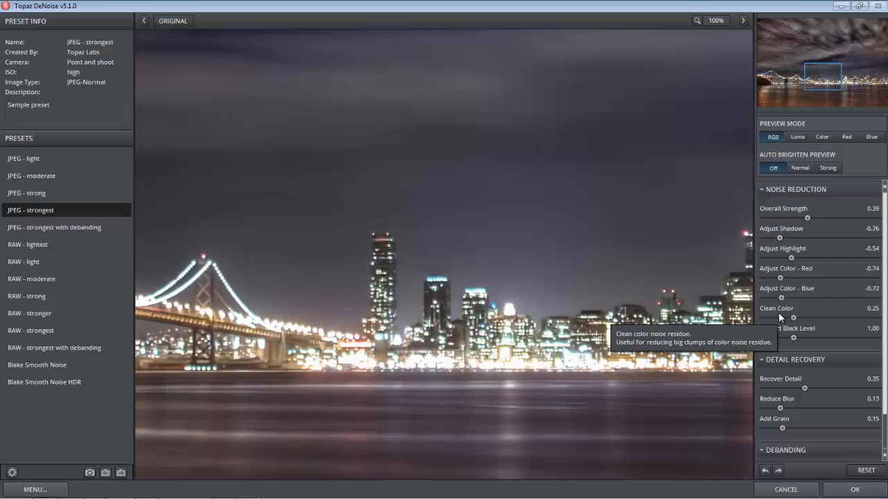
mouse_move(655, 300)
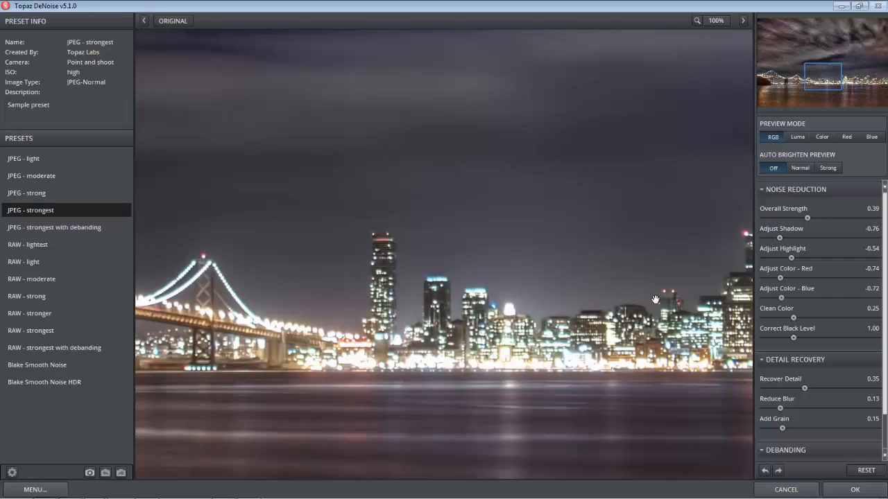
mouse_move(793, 274)
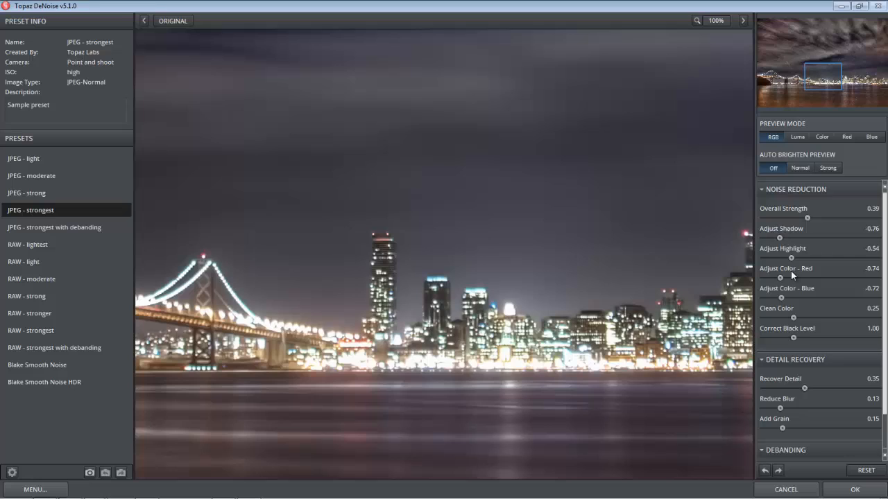
mouse_move(474, 320)
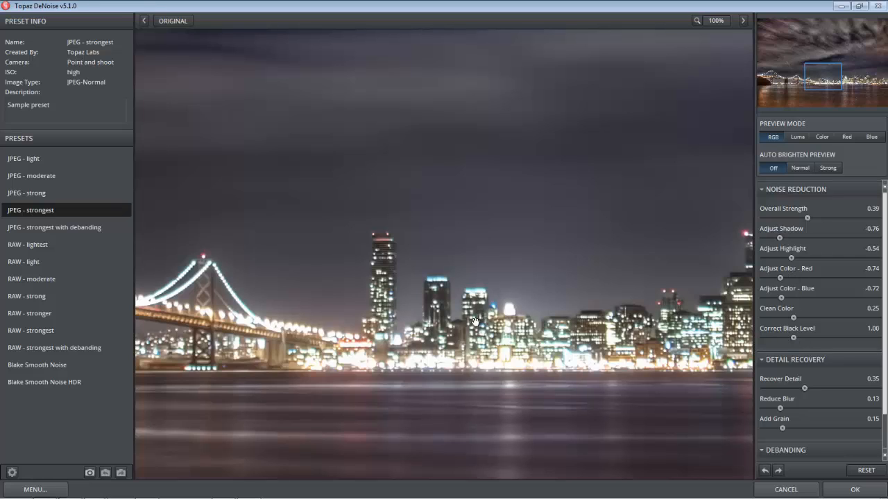
mouse_move(552, 323)
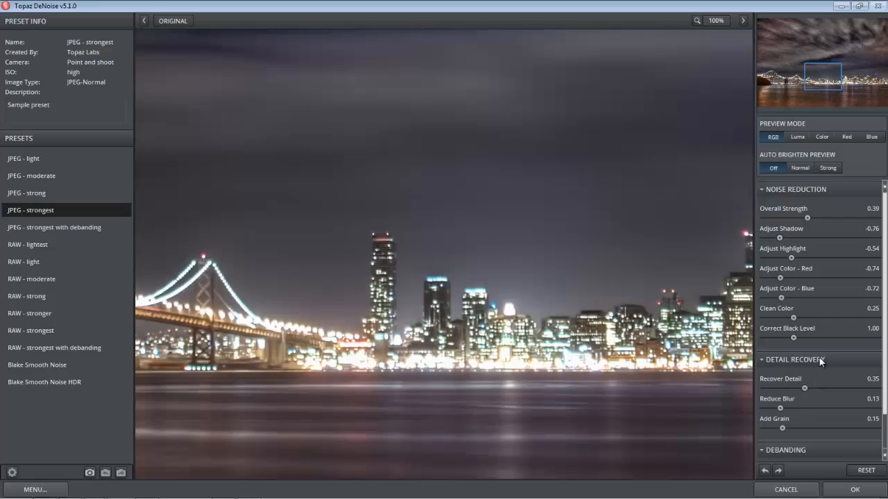
Step: Try Recover Detail around 0.55 and 0.62, then lower it to 0.31
scroll(down, 3)
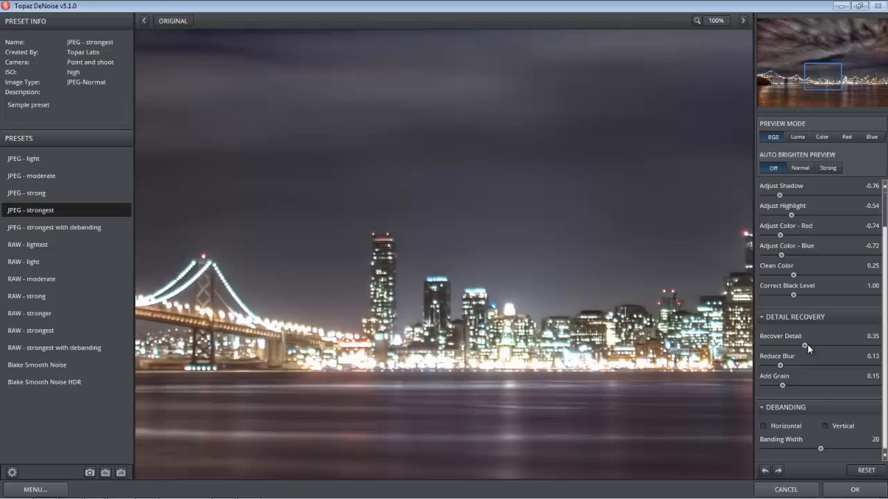
mouse_move(803, 349)
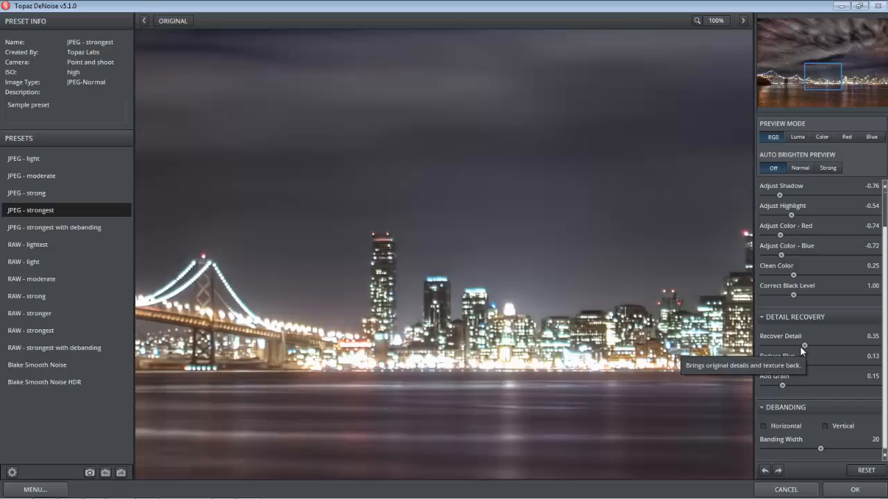
mouse_move(802, 352)
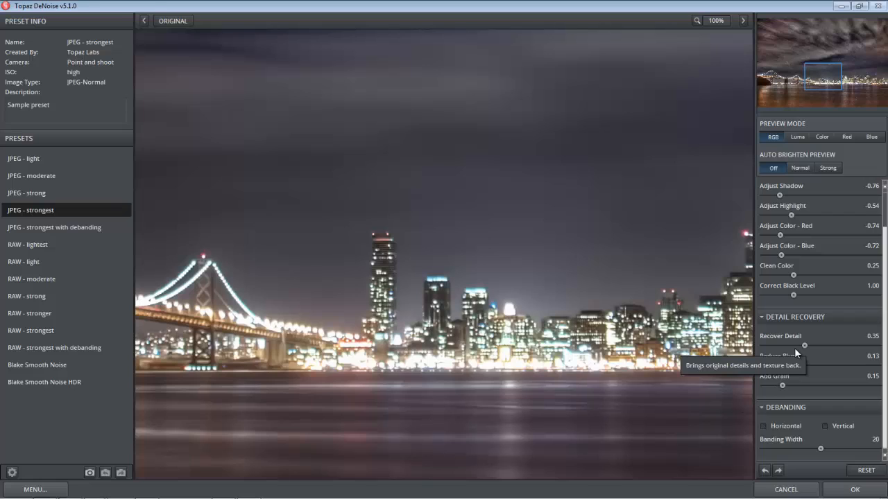
drag(803, 344, 825, 344)
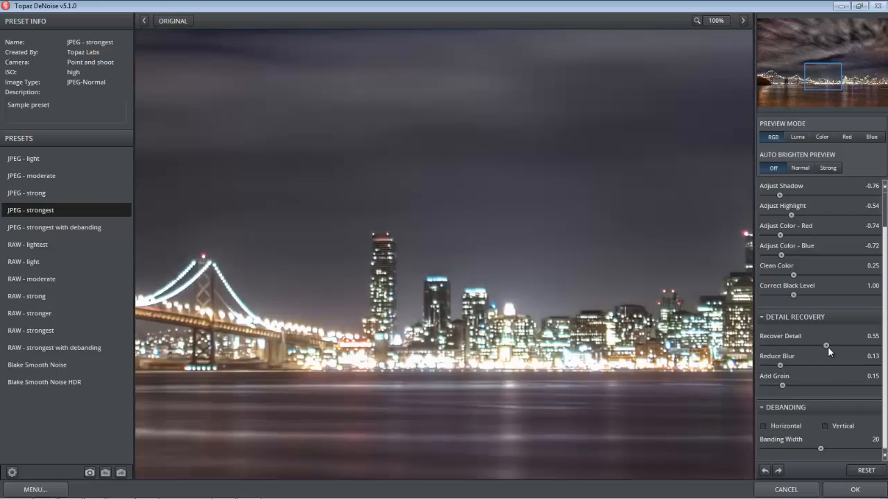
drag(826, 345, 835, 345)
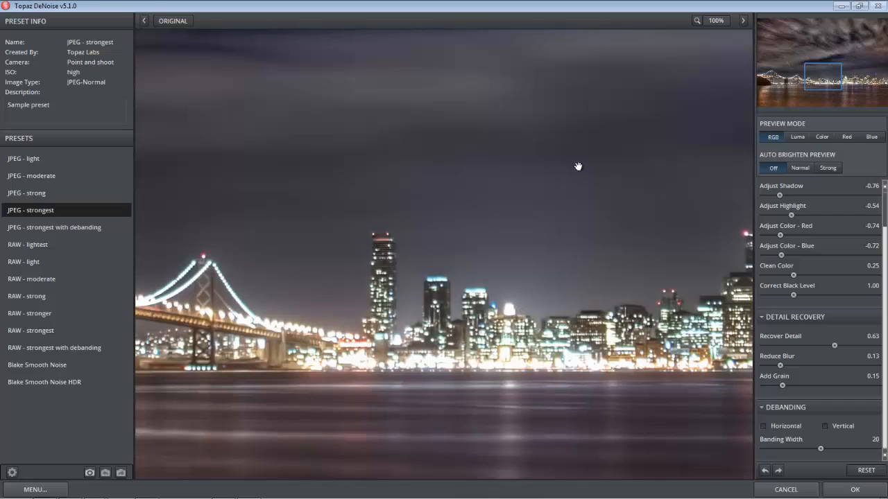
mouse_move(540, 228)
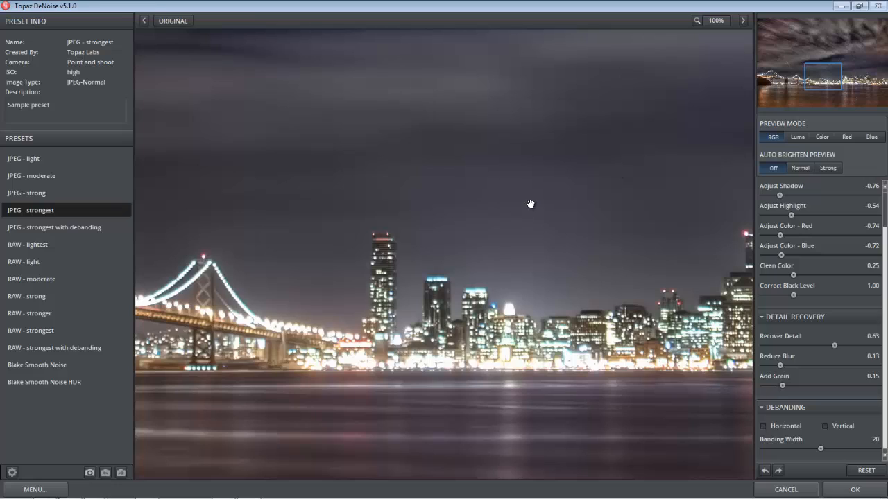
mouse_move(569, 208)
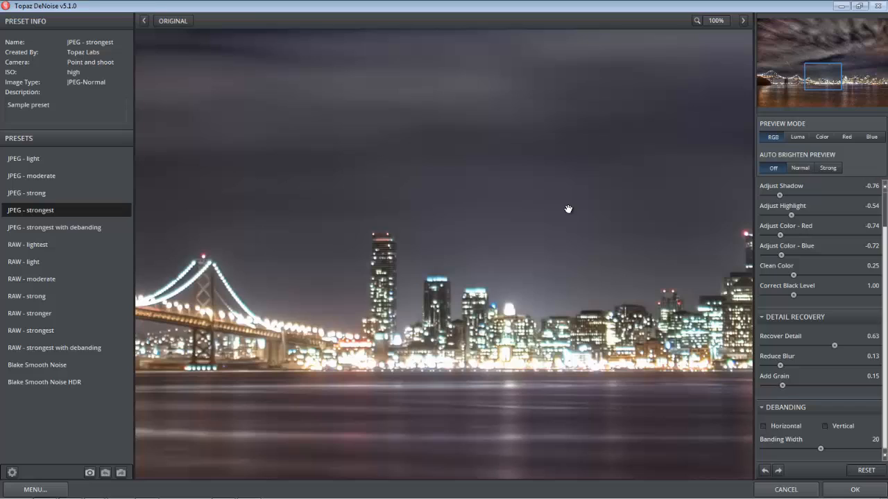
drag(835, 345, 780, 346)
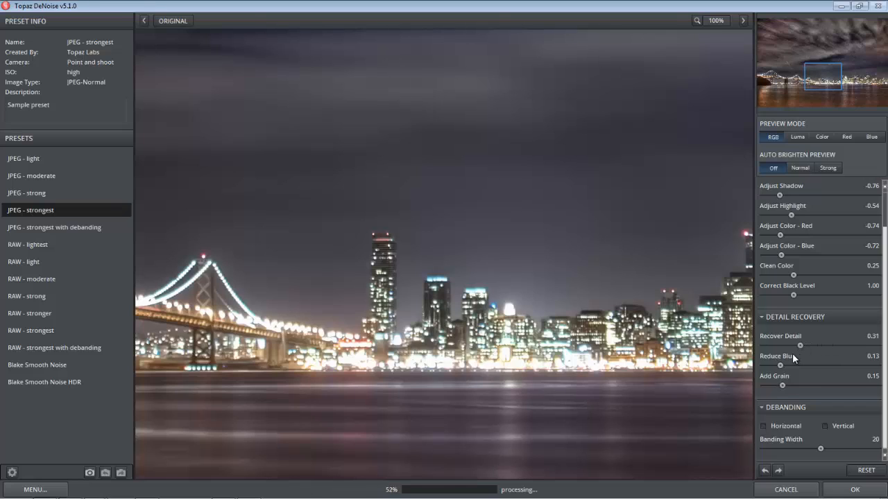
mouse_move(627, 356)
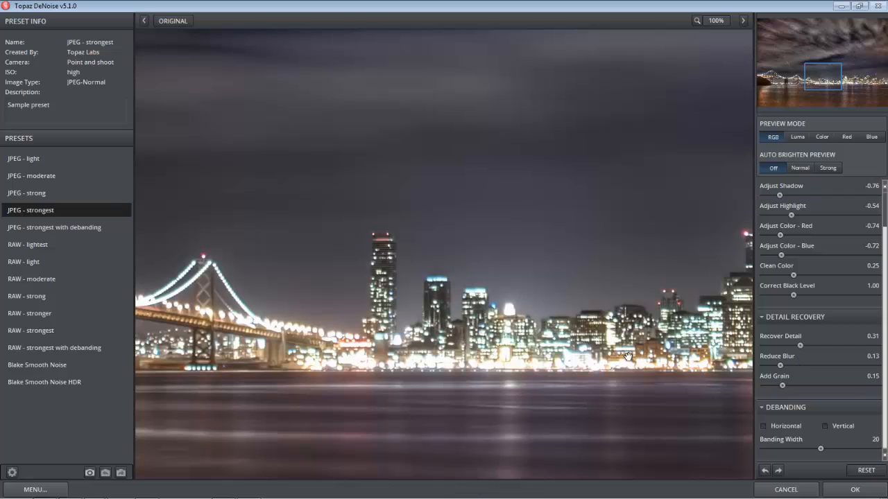
mouse_move(375, 284)
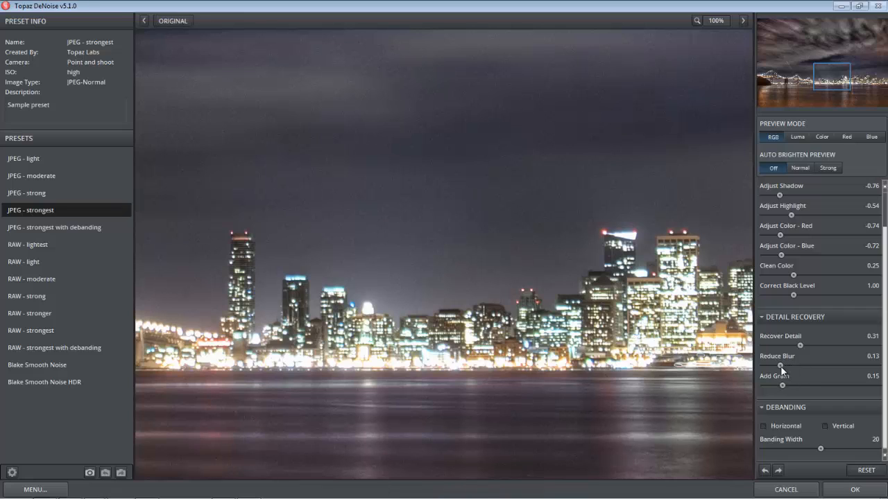
Step: Adjust Reduce Blur up and down before settling it at 0.62
drag(779, 367, 830, 366)
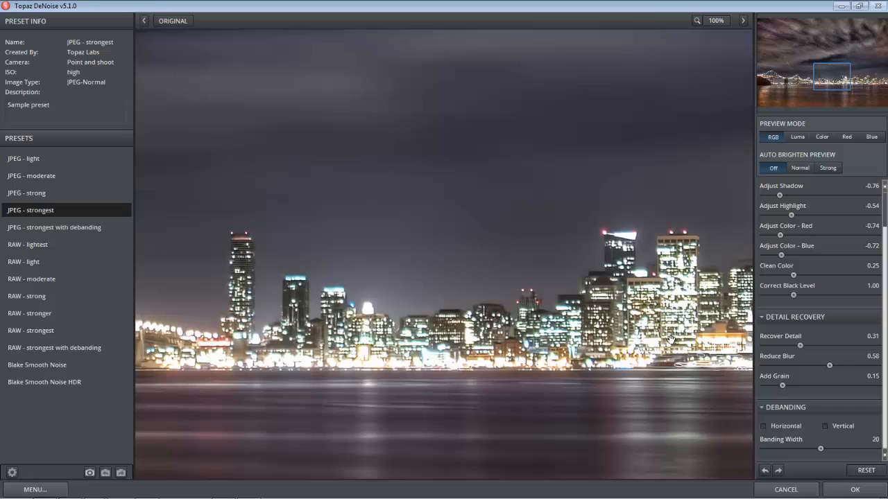
mouse_move(718, 341)
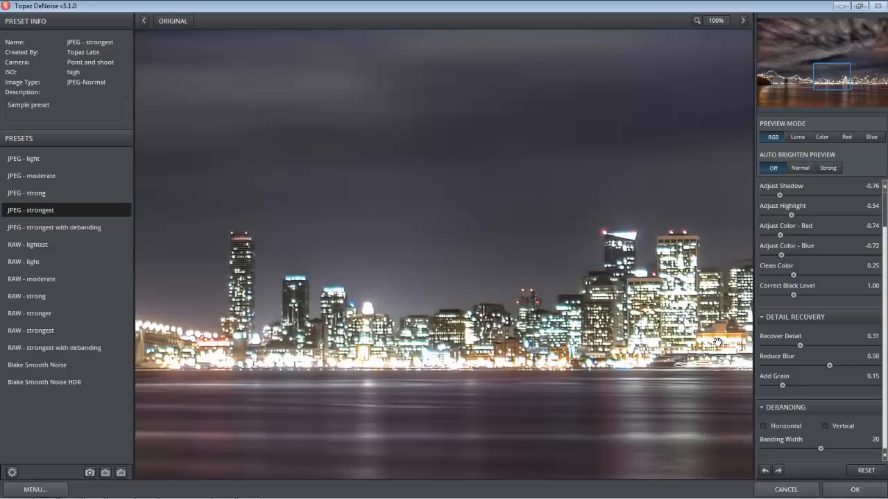
mouse_move(631, 316)
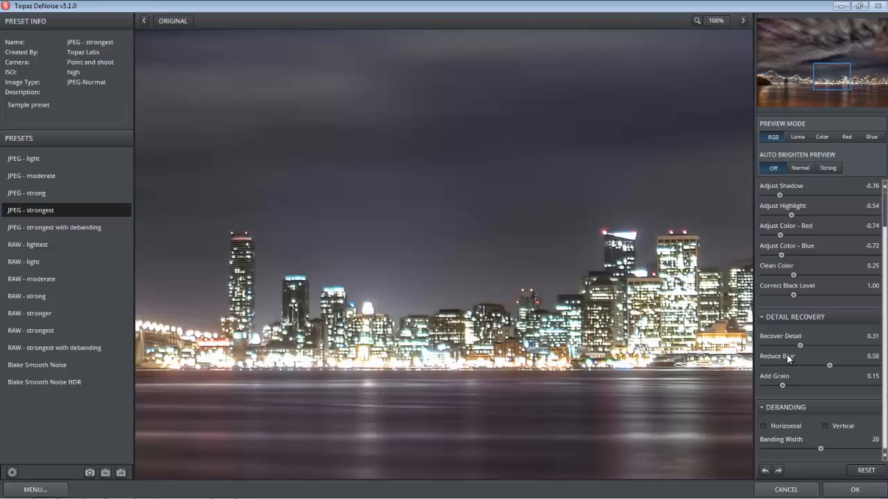
drag(829, 365, 781, 365)
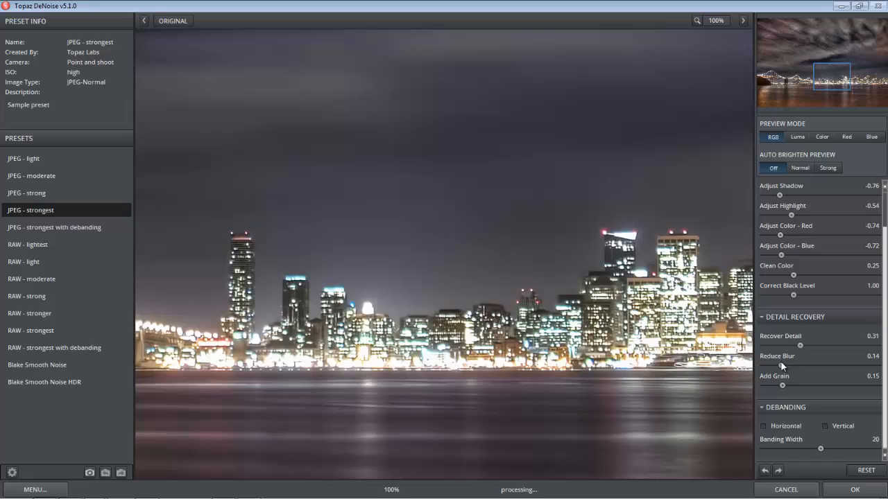
drag(793, 367, 829, 366)
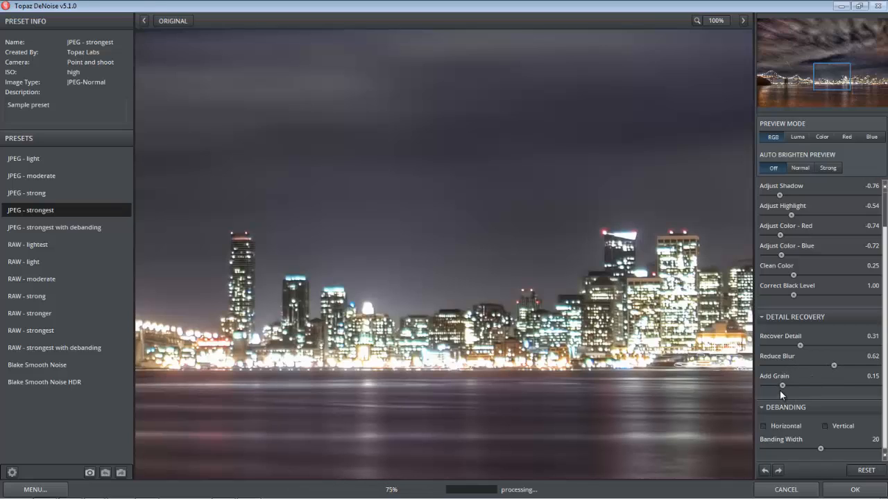
Step: Raise Add Grain to about 0.66, then bring it back down to 0.36
drag(783, 385, 827, 386)
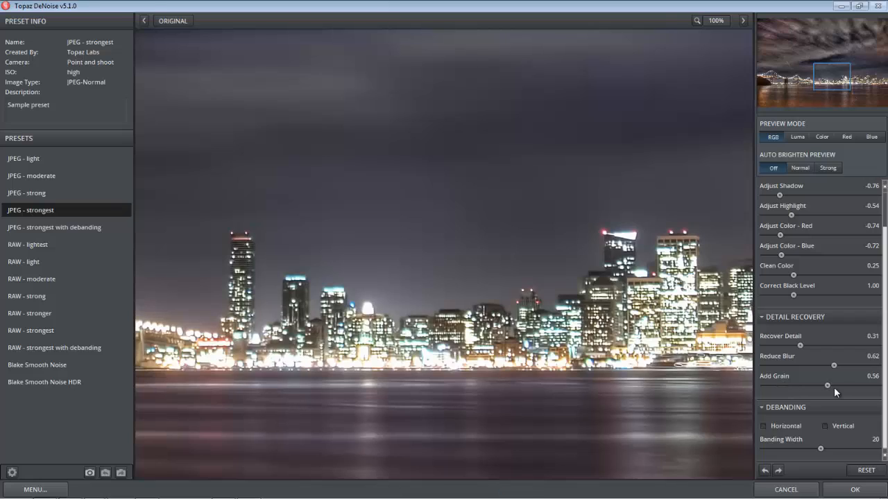
drag(826, 386, 837, 385)
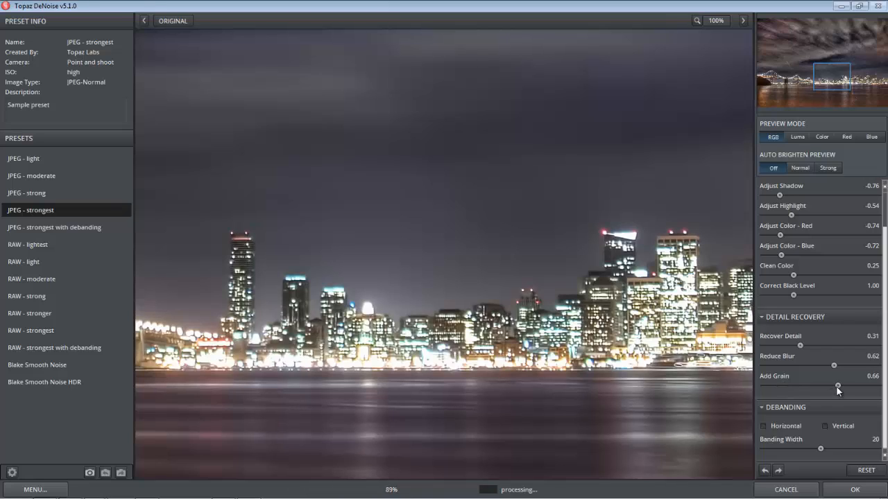
mouse_move(838, 386)
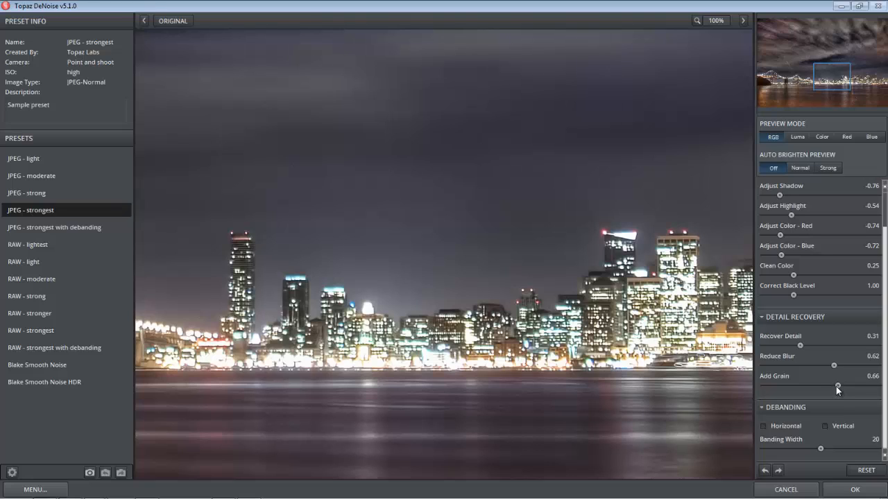
drag(838, 385, 804, 386)
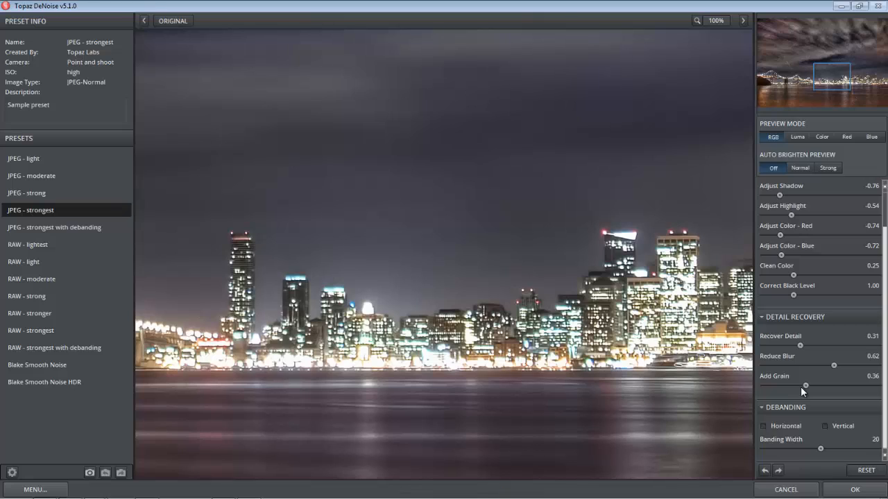
mouse_move(804, 385)
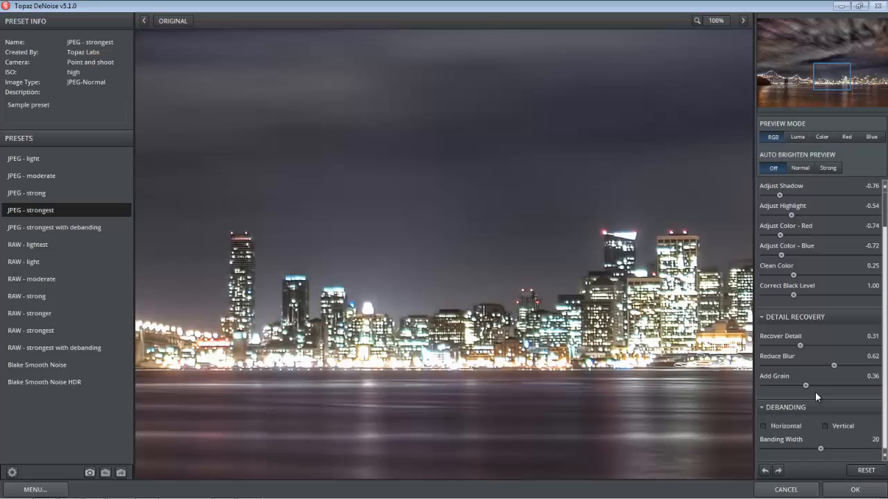
mouse_move(804, 385)
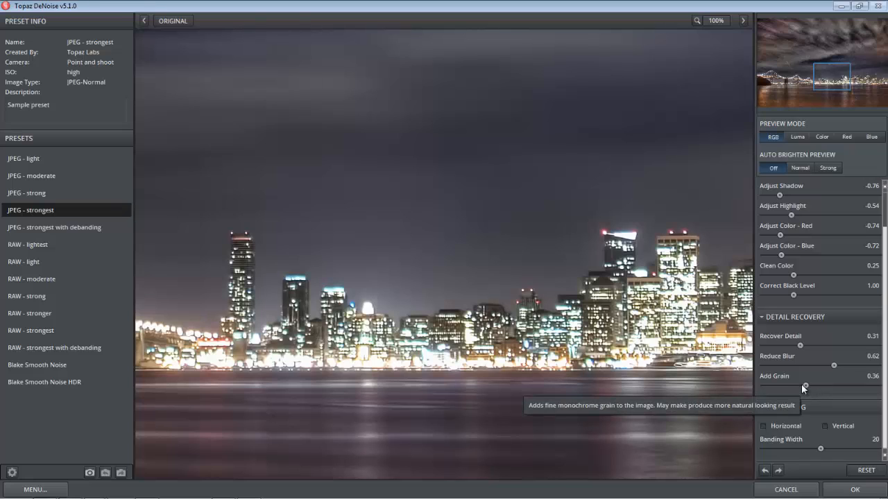
mouse_move(690, 358)
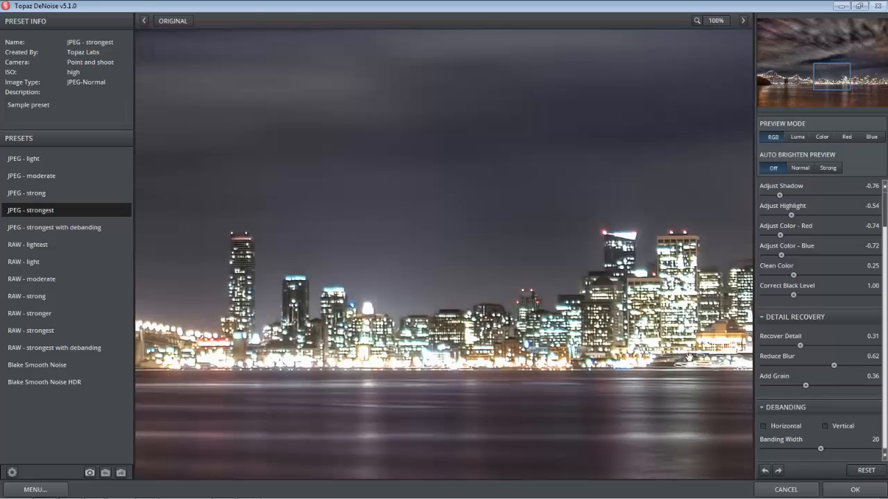
mouse_move(764, 408)
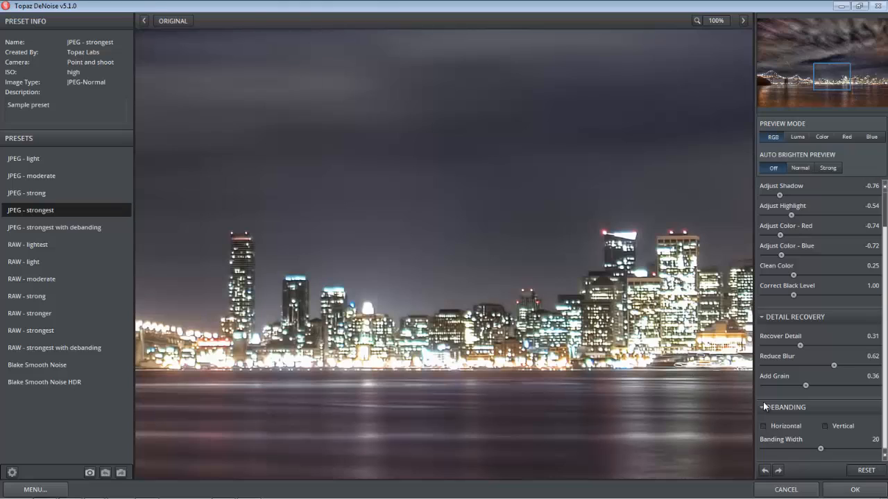
Step: Check the bridge area in the preview and confirm OK to apply the noise reduction
drag(804, 386, 793, 386)
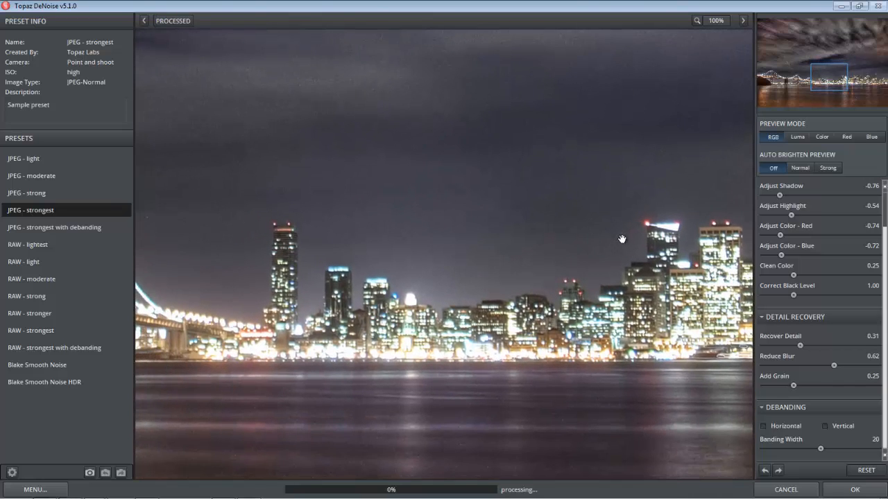
mouse_move(582, 383)
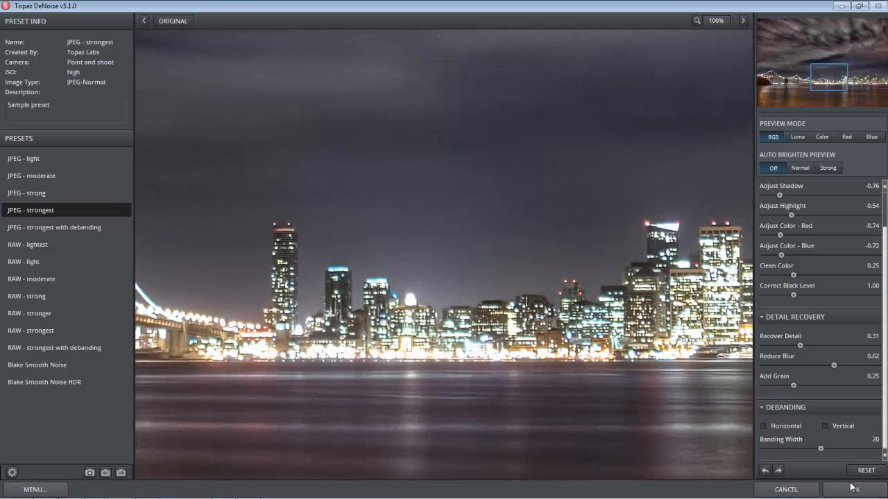
click(865, 488)
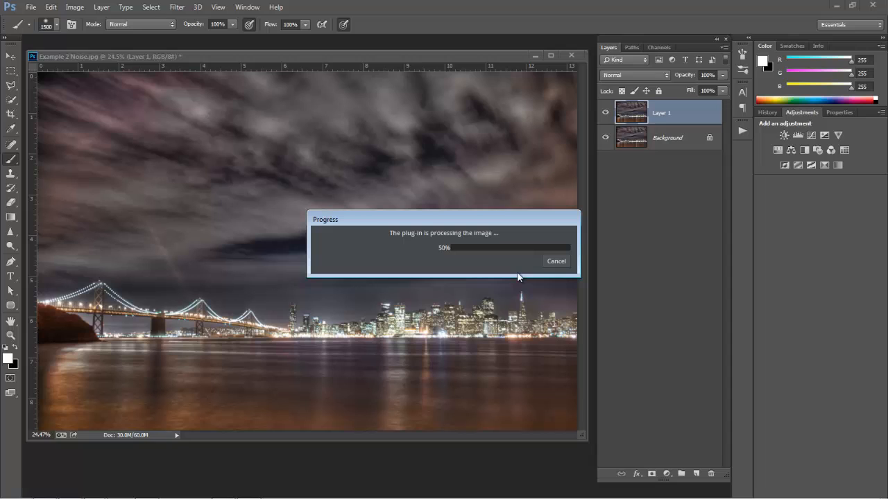
mouse_move(380, 330)
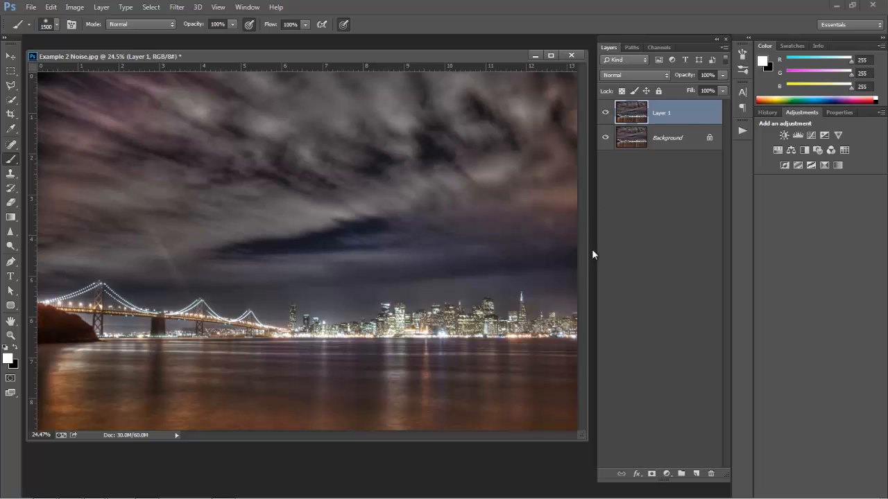
mouse_move(594, 341)
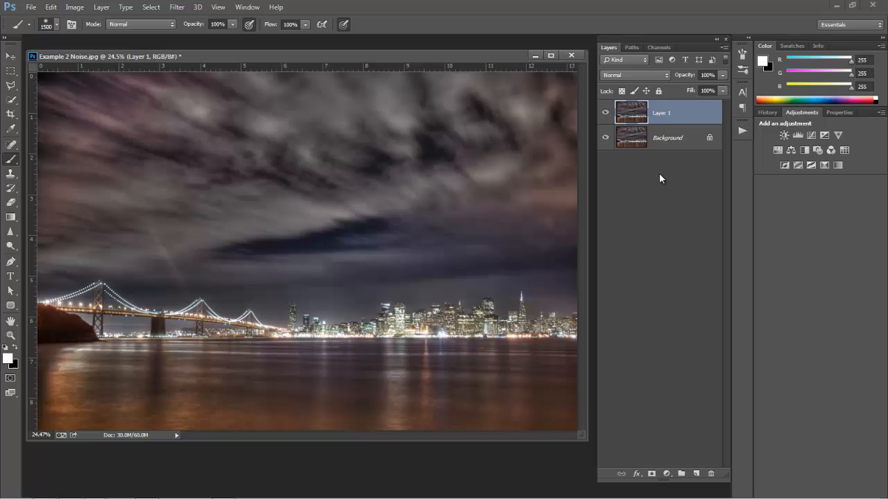
mouse_move(423, 350)
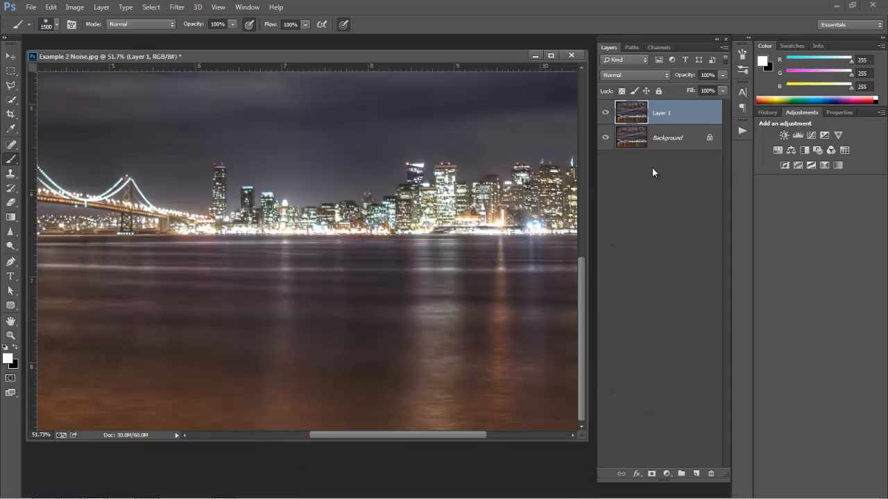
mouse_move(691, 438)
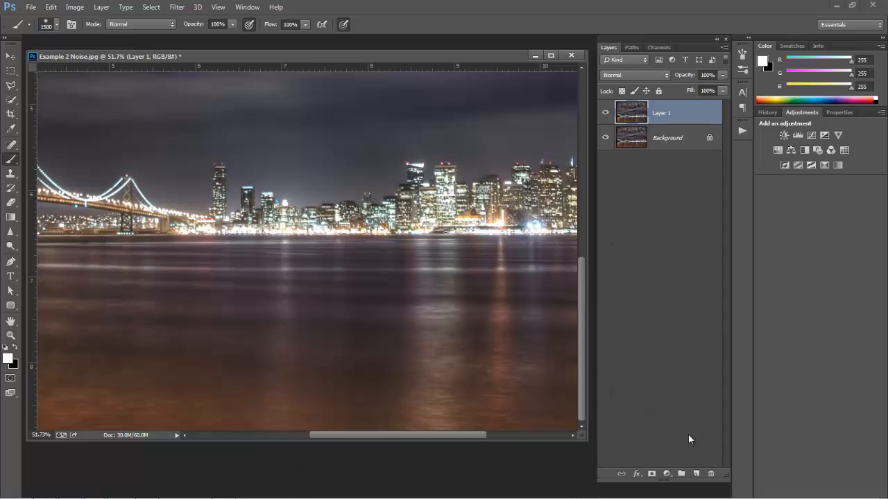
Step: Add a layer mask to Layer 1 and move the view toward the water to mask it
click(652, 475)
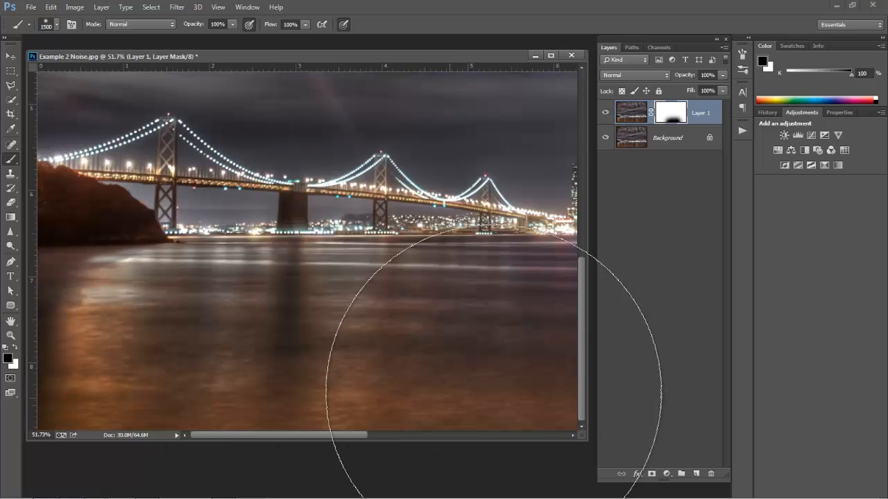
mouse_move(322, 354)
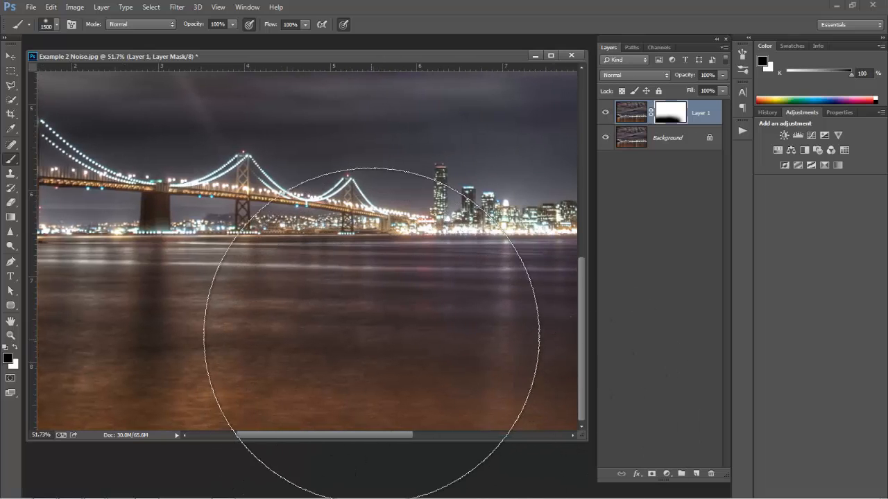
scroll(right, 3)
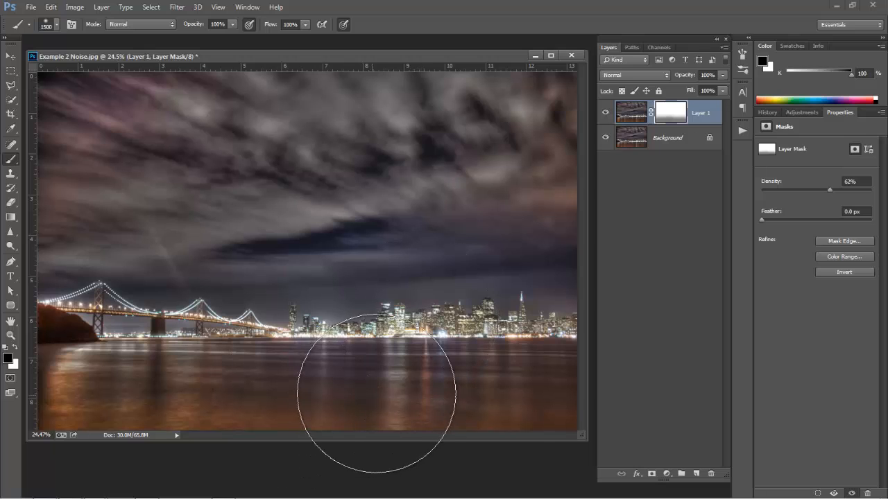
mouse_move(463, 167)
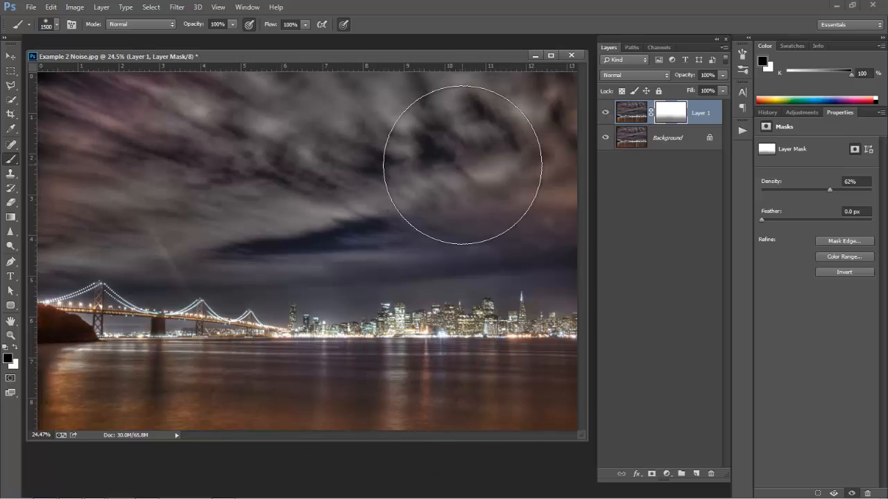